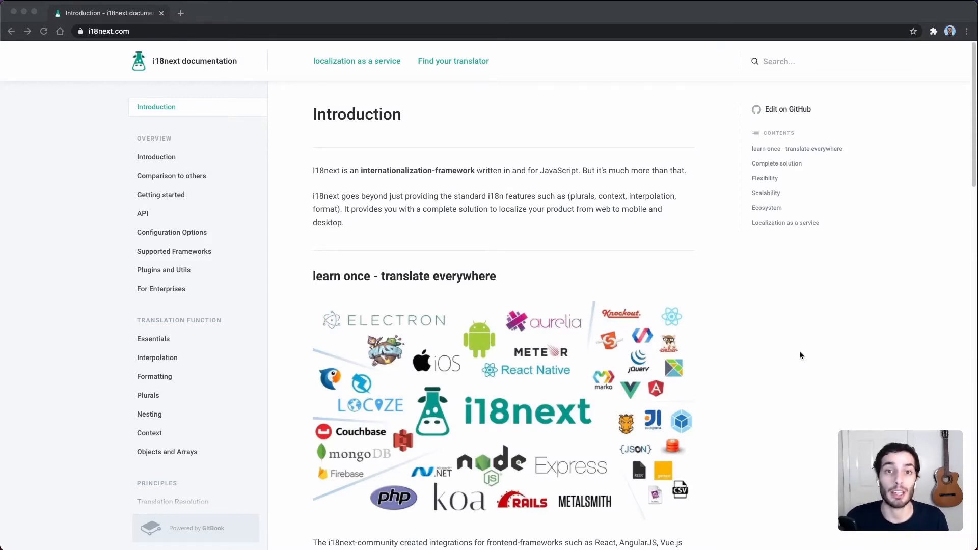
pyautogui.moveTo(830, 360)
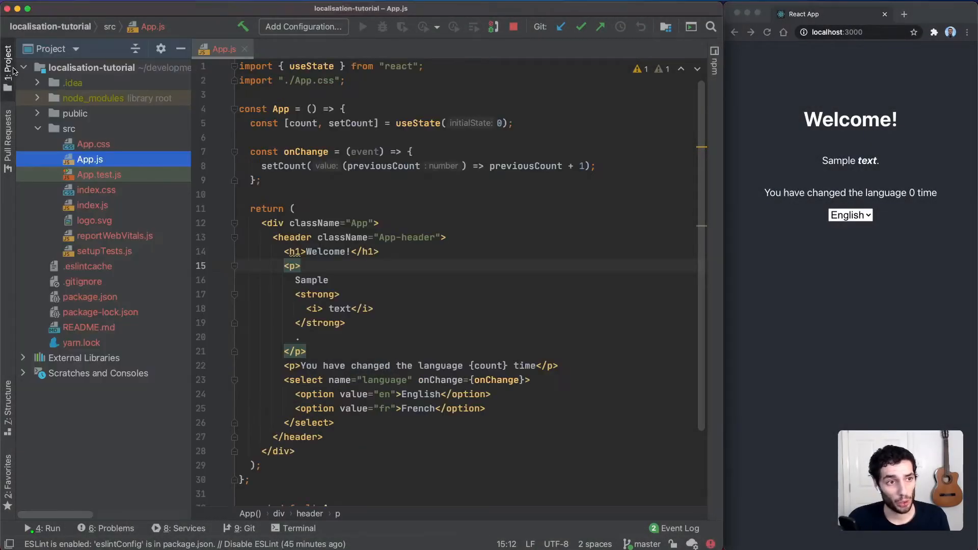
# Hide the Project panel and change the counter sentence's 'time' to 'times' in App.js
pyautogui.click(9, 59)
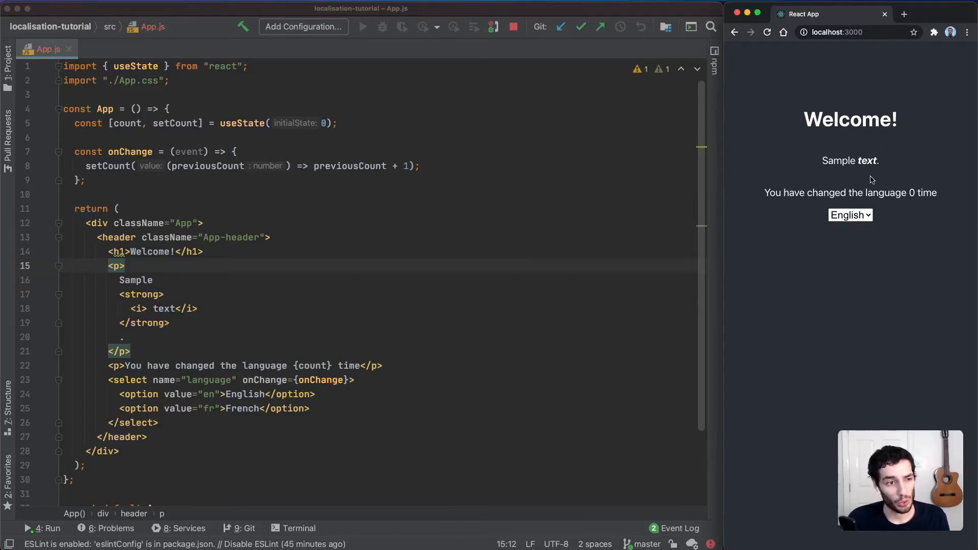
pyautogui.click(107, 252)
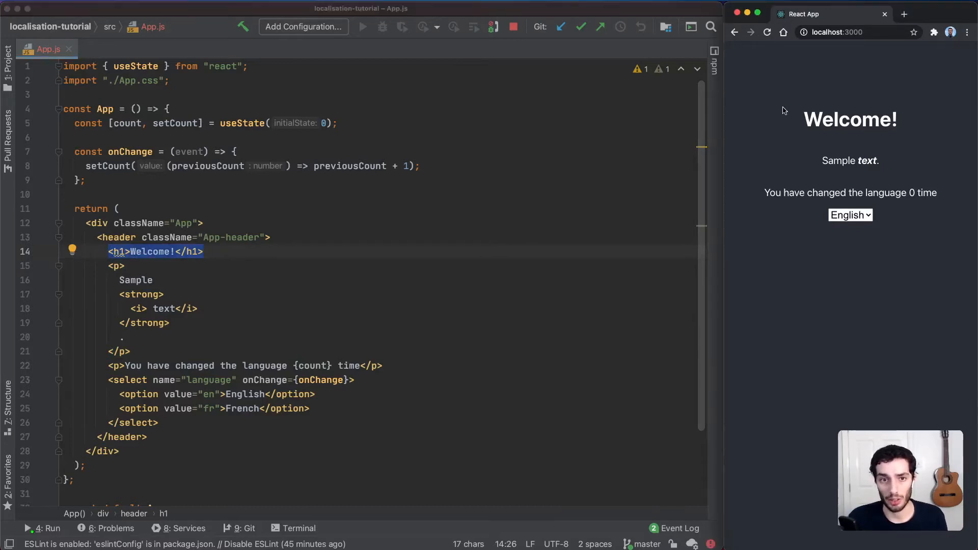
pyautogui.doubleClick(850, 119)
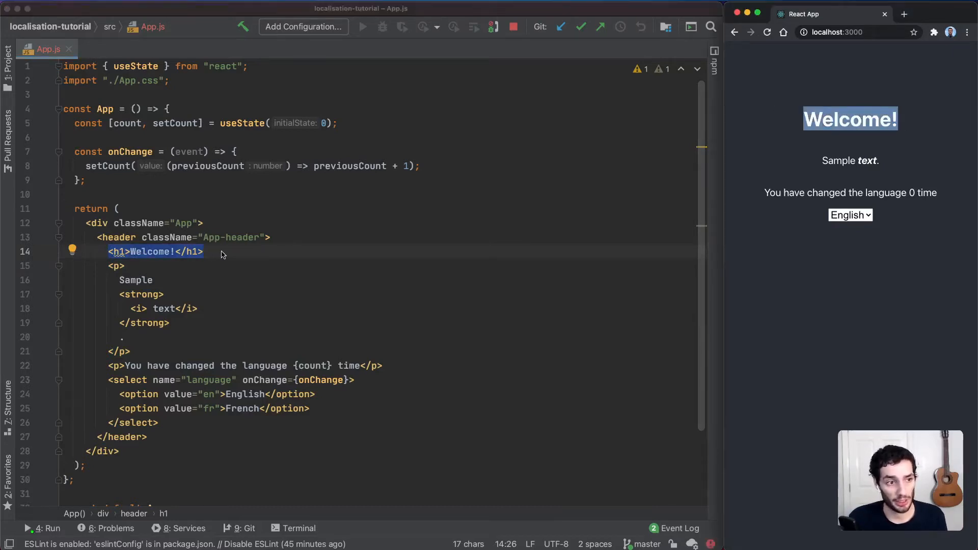
pyautogui.moveTo(108, 265); pyautogui.dragTo(176, 308)
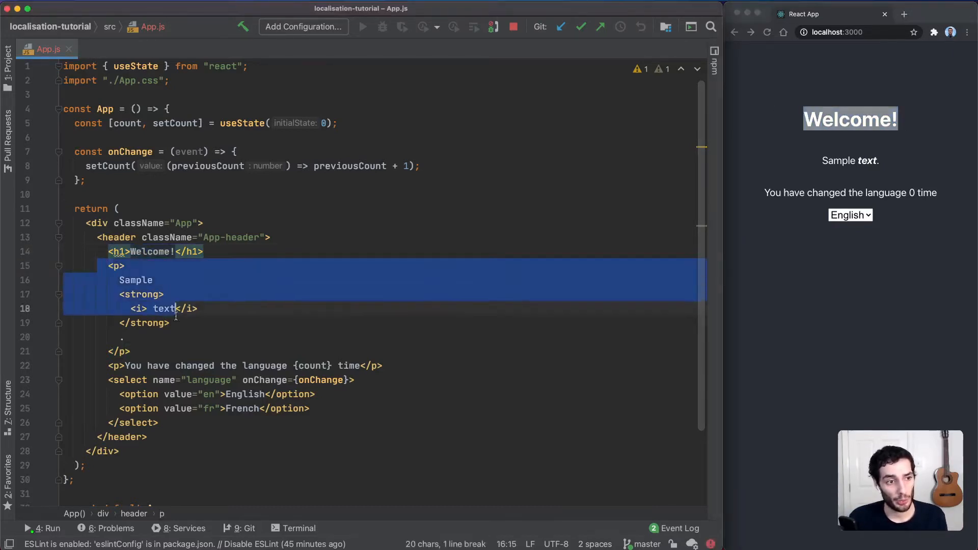
# Switch the running app's language from the select to bump the change counter
pyautogui.click(140, 293)
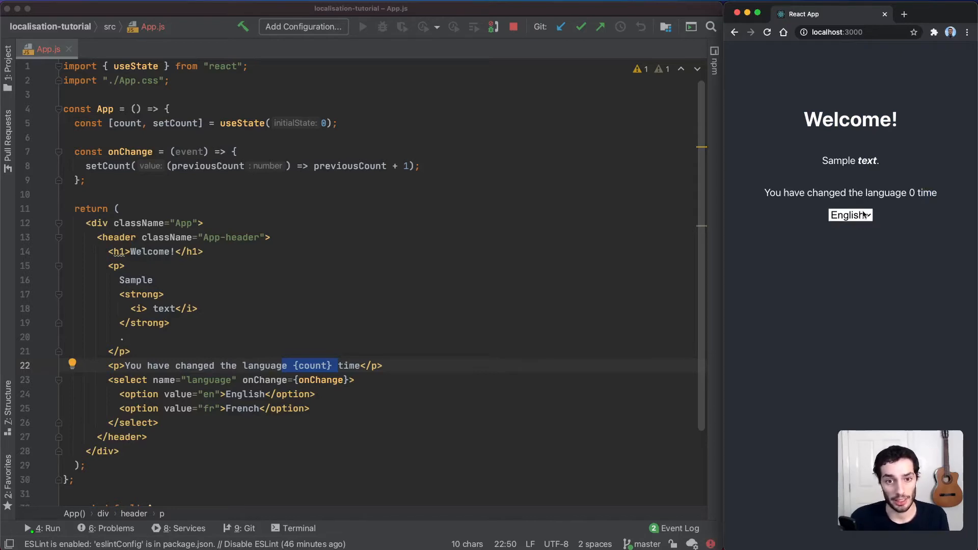
pyautogui.click(849, 215)
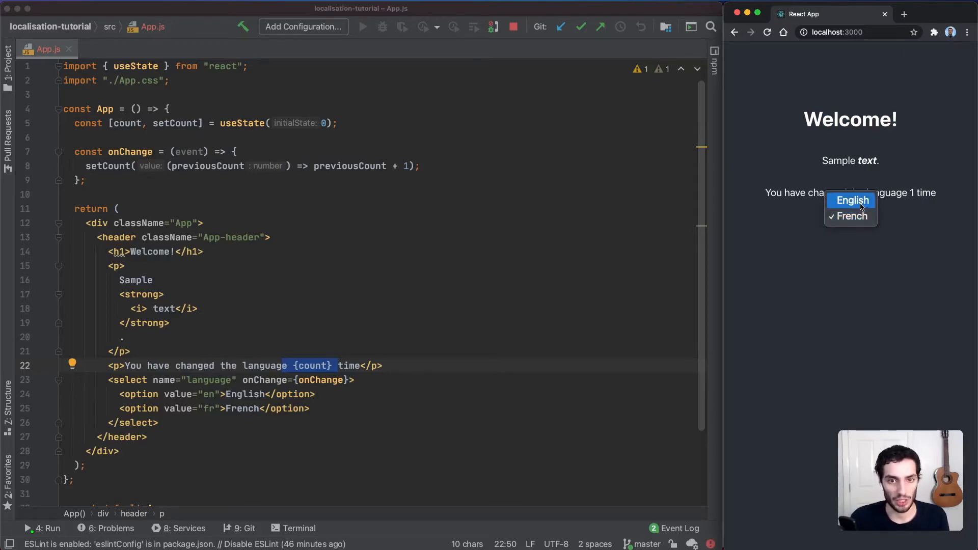
pyautogui.click(851, 201)
pyautogui.write('npm install i18next react-i18next')
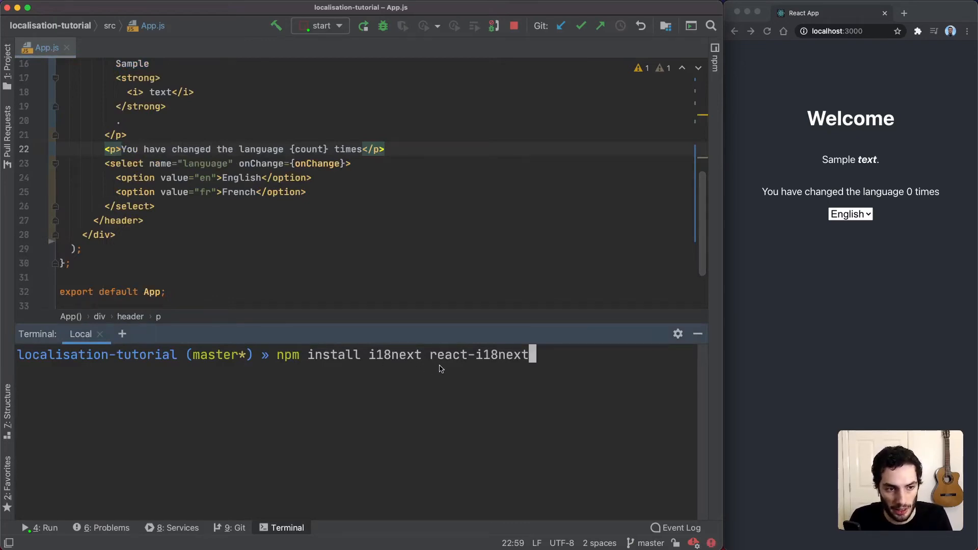
pyautogui.moveTo(567, 366)
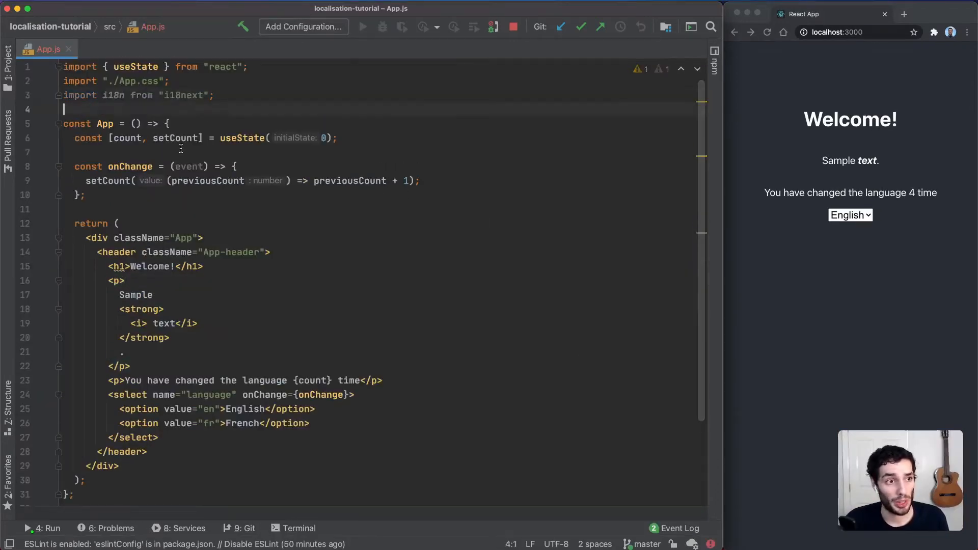
# Import initReactI18next and initialise i18n.use(initReactI18next).init with en: translationsEn resources
pyautogui.write('import { initReactI18next } from "react-i18next";')
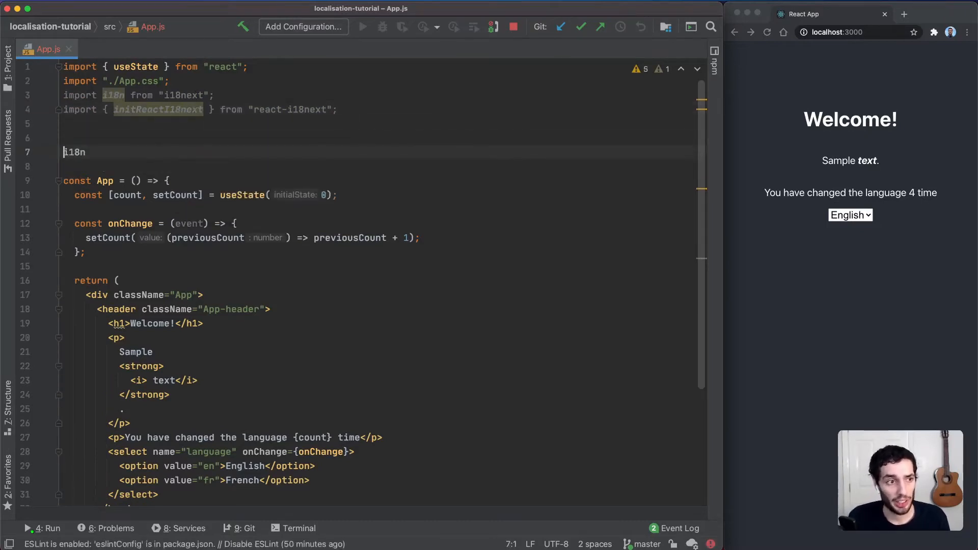
pyautogui.write('.use(initReactI18next) // passes i18n down to react-i18next')
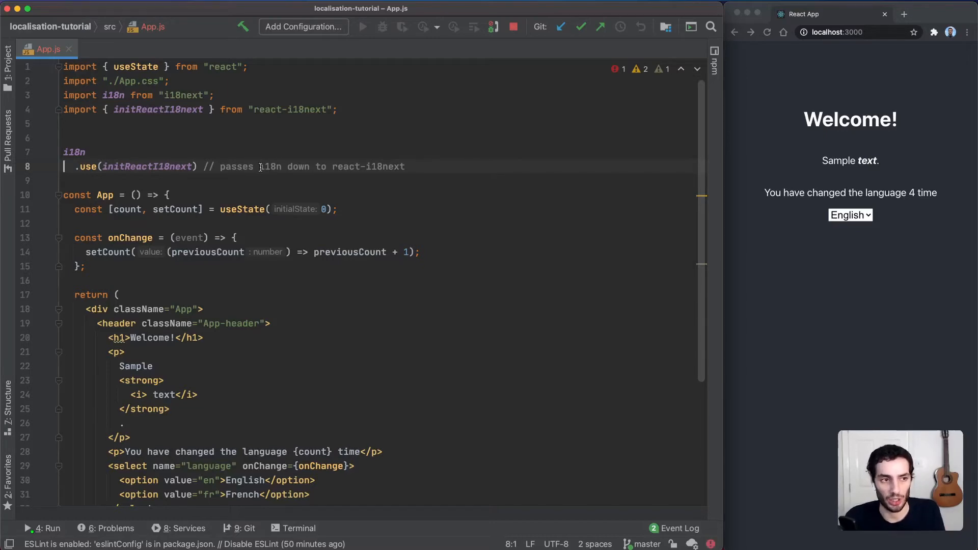
pyautogui.write('.init({});')
pyautogui.write('resources: {')
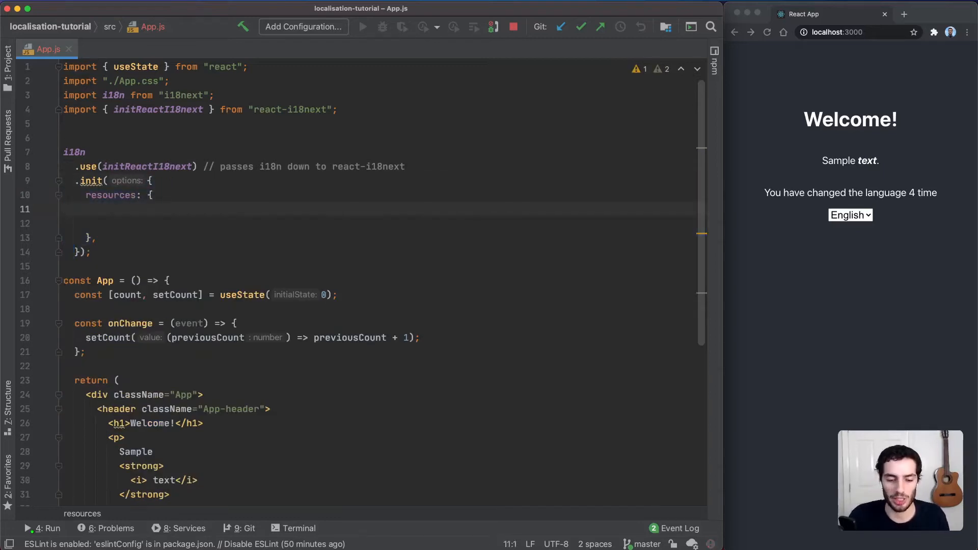
pyautogui.write('en: { translation: translationsEn },')
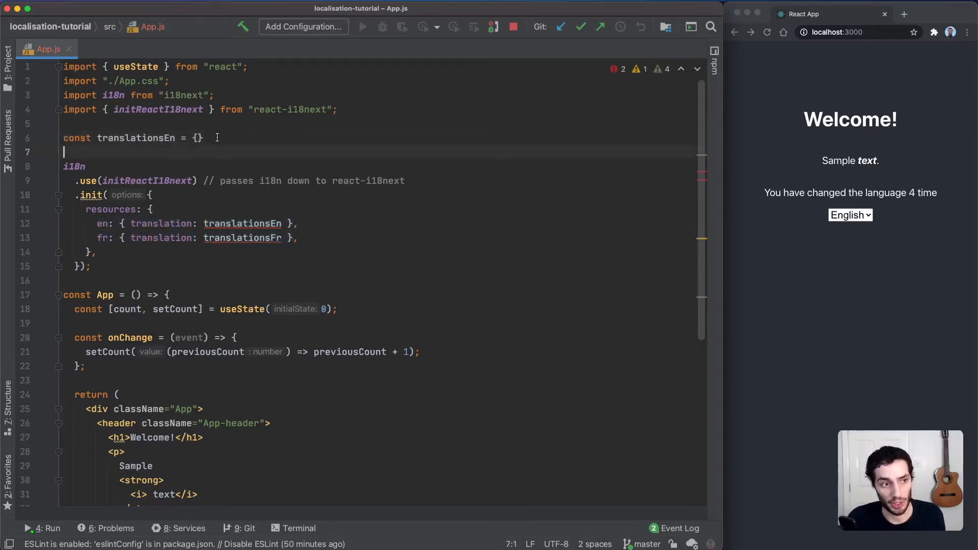
# Add an empty translationsFr object and interpolation: { escapeValue: false } to the init options
pyautogui.write('const translationsFr = {}')
pyautogui.write('fallbackLng: "en",')
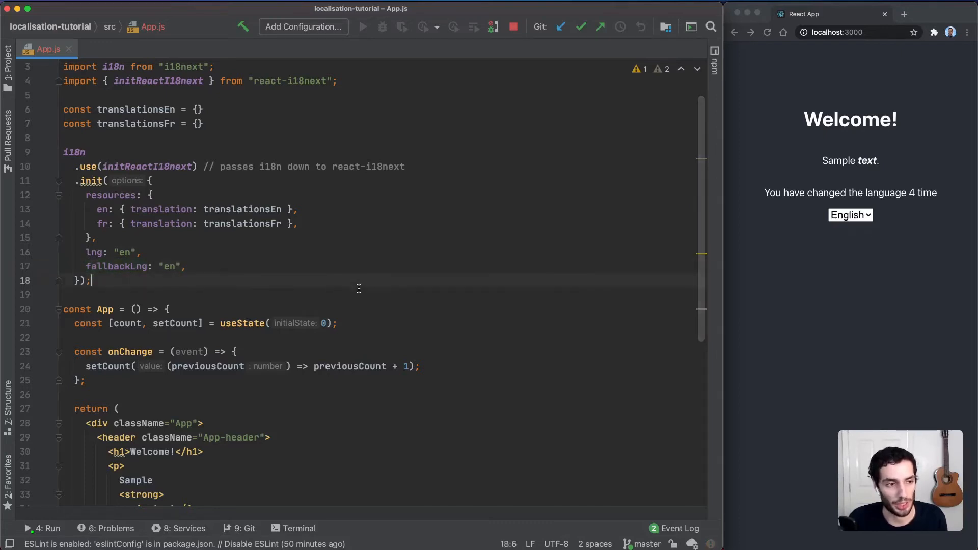
pyautogui.write('interpolation: { escapeValue: false },')
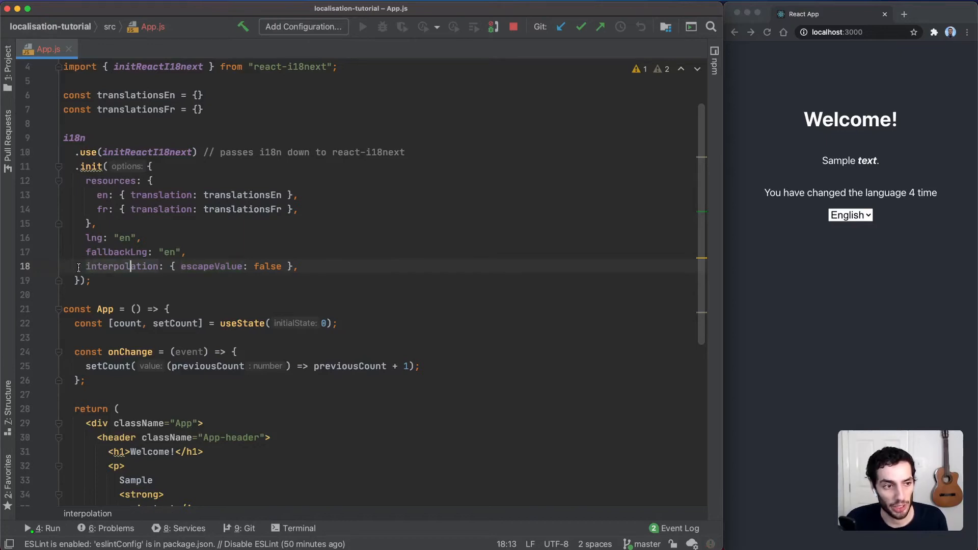
pyautogui.moveTo(172, 266); pyautogui.dragTo(284, 266)
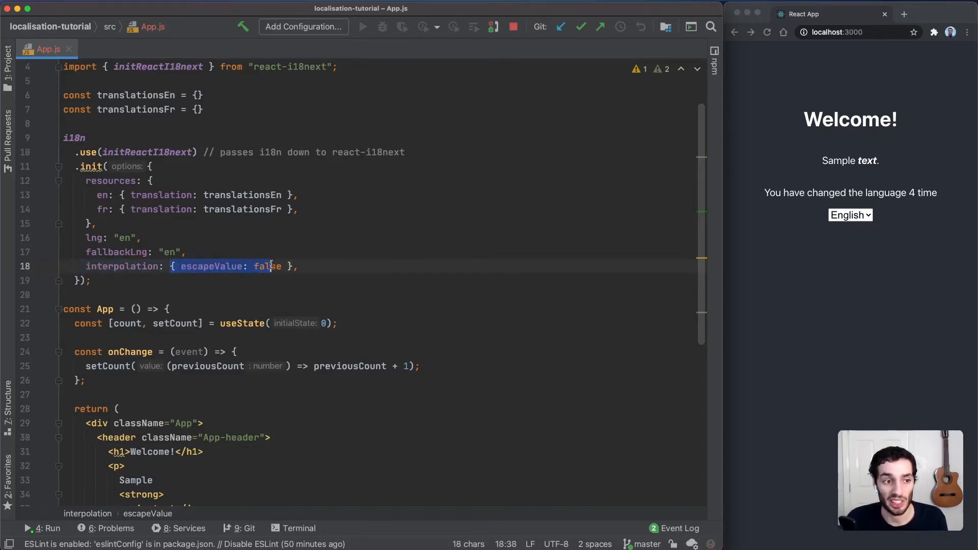
pyautogui.write('e')
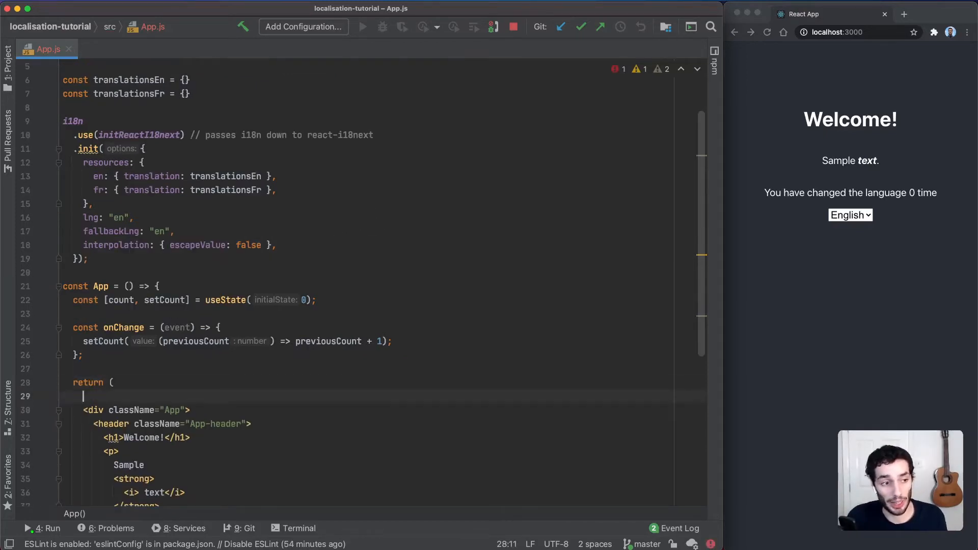
# Wrap the returned JSX in <Suspense fallback="Loading..."> and add Suspense to the react import
pyautogui.write('<Suspense fallback="Loading...">')
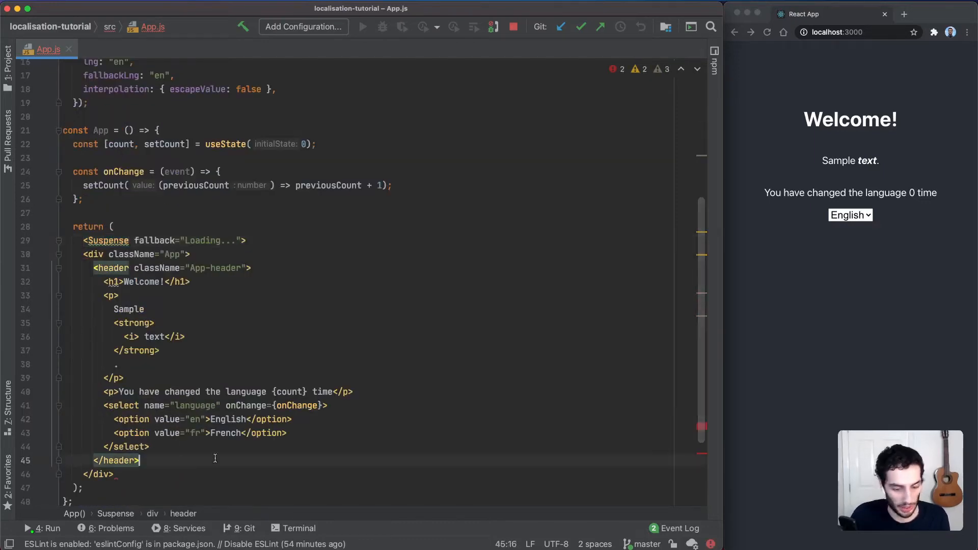
pyautogui.write('</Suspense>')
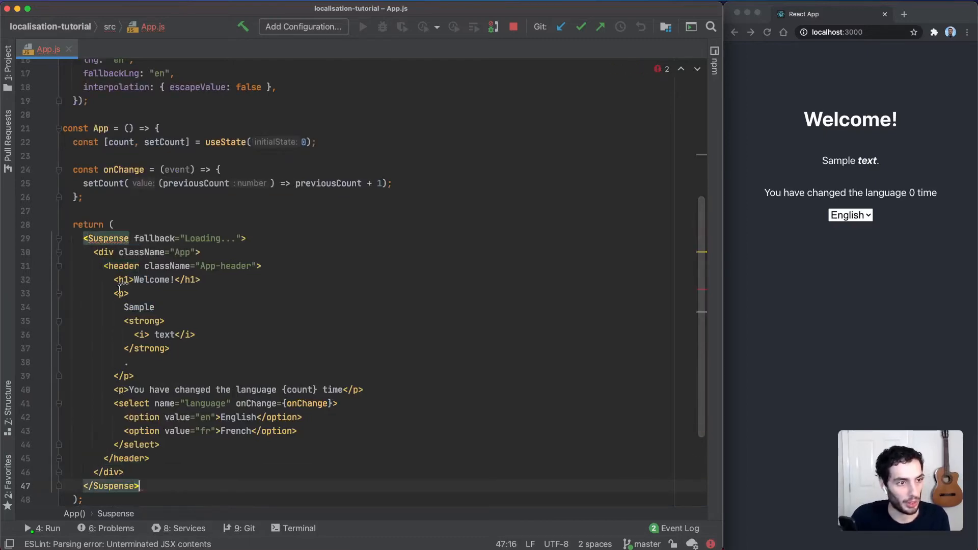
pyautogui.click(106, 238)
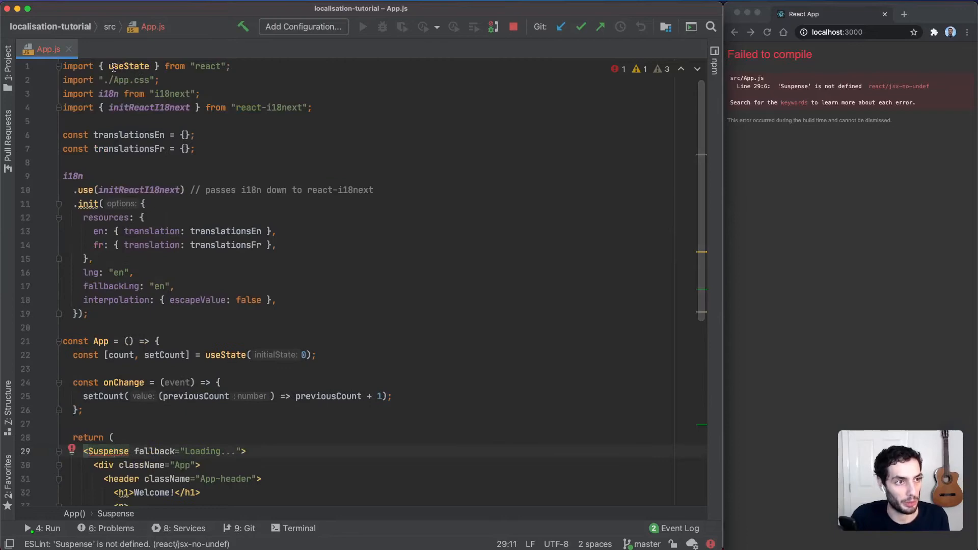
pyautogui.write(', Si')
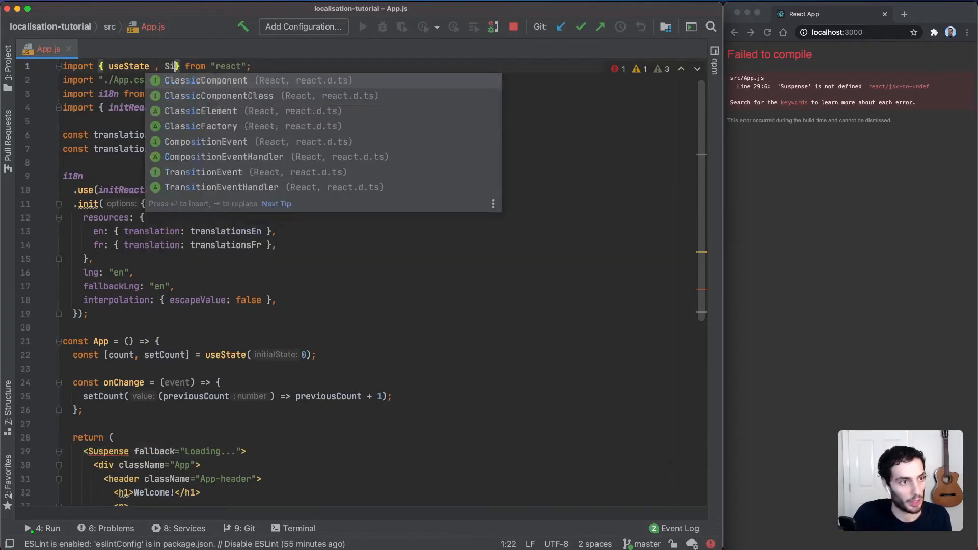
pyautogui.write('Suspense')
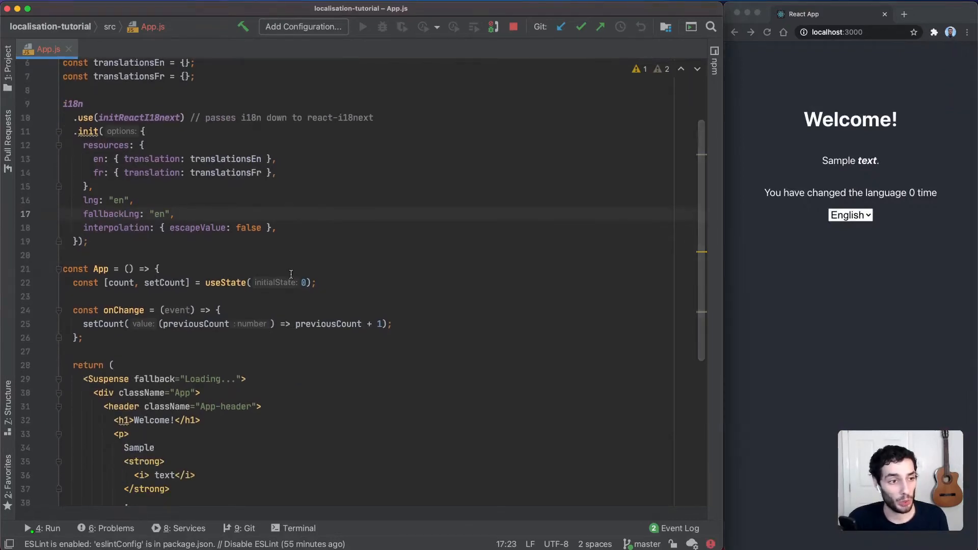
# Destructure t from useTranslation() at the top of the App component
pyautogui.write('const')
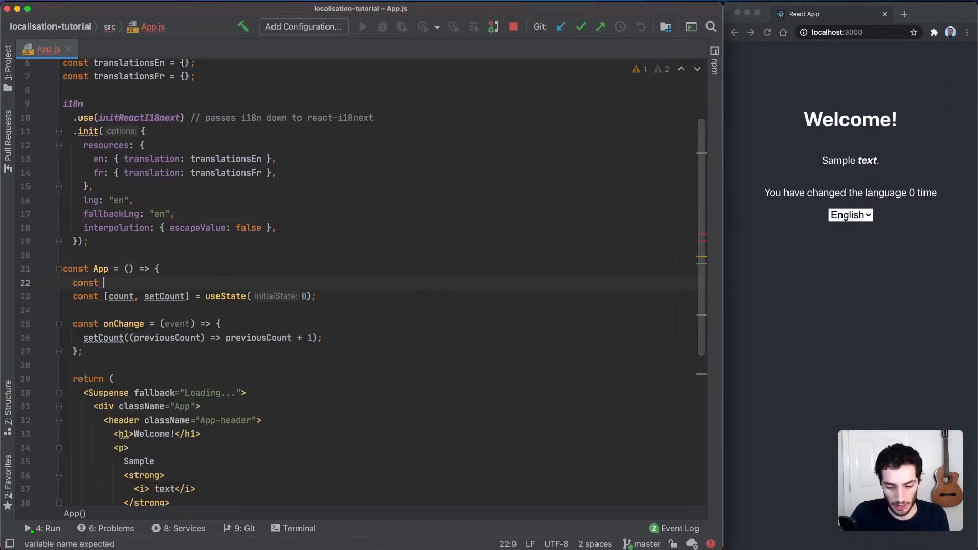
pyautogui.write('{t}')
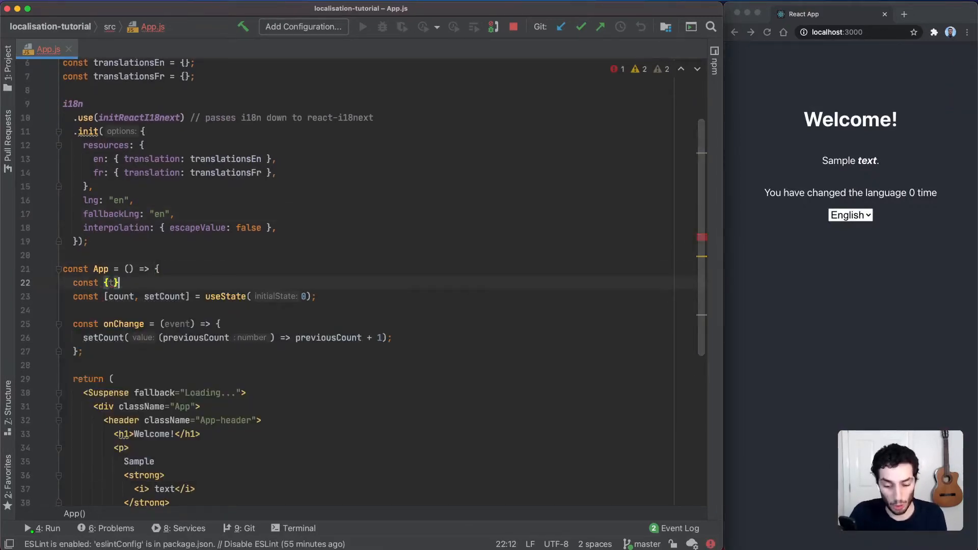
pyautogui.write('= useTranslation();')
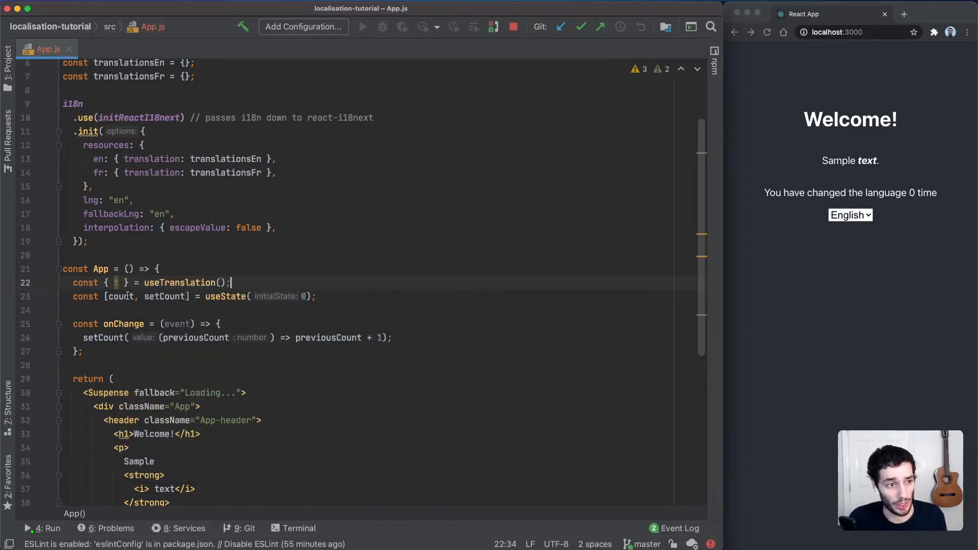
pyautogui.doubleClick(115, 282)
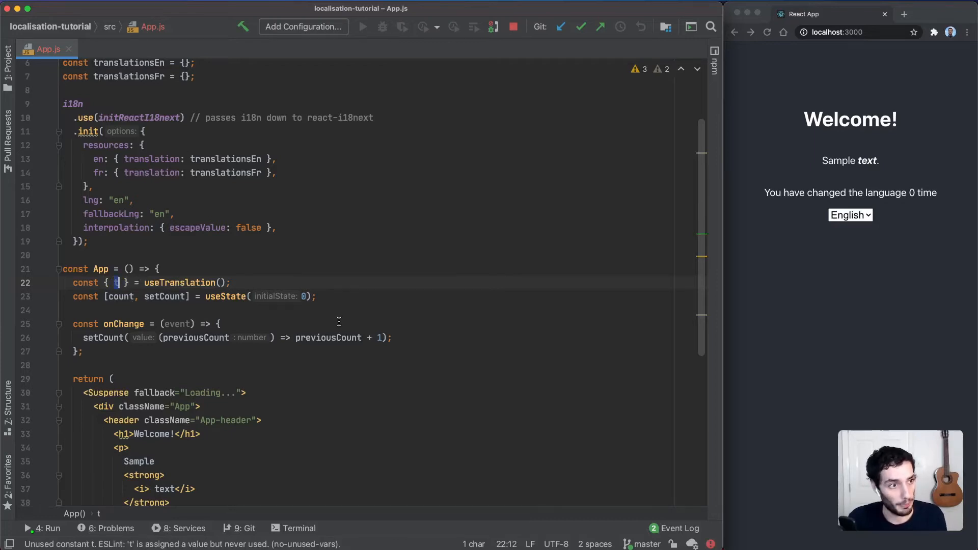
# Replace the hardcoded Welcome! heading text with {t('welcome')}
pyautogui.scroll(-3)
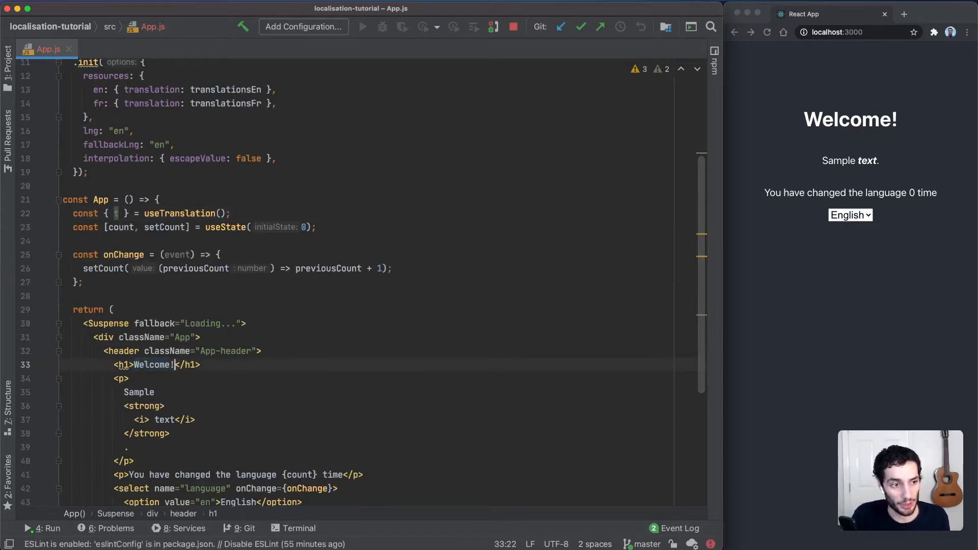
pyautogui.press('Backspace')
pyautogui.write('{t(')
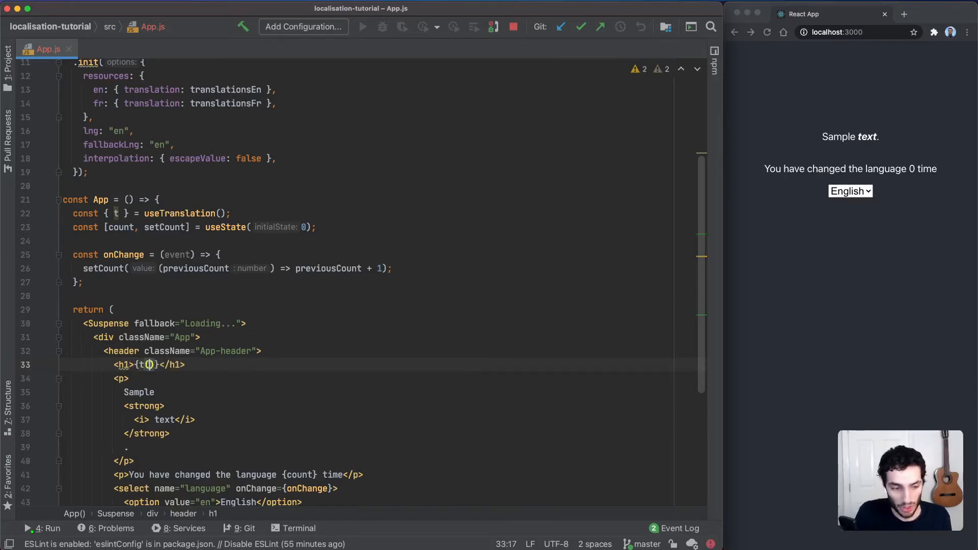
pyautogui.write("'welcome")
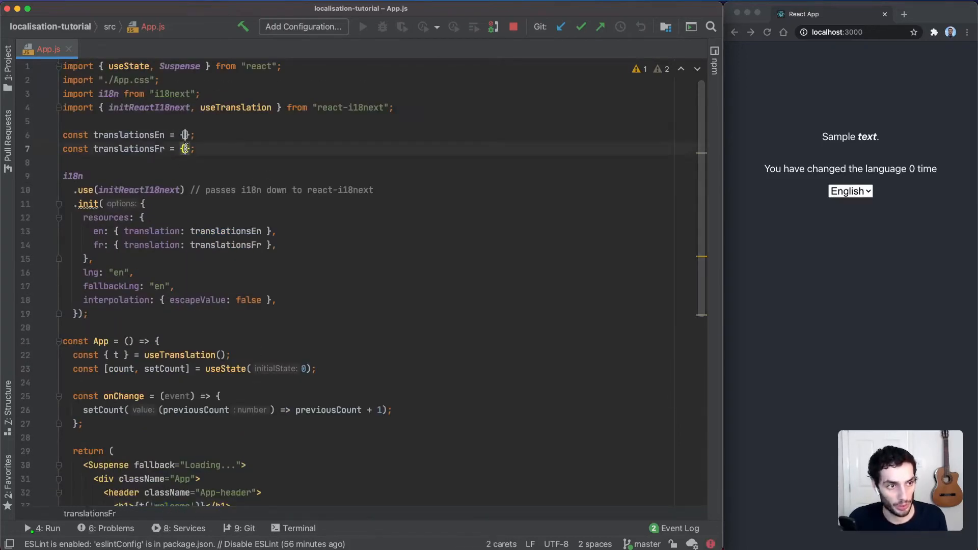
# Add welcome: "Welcome!!!" to translationsEn and welcome: "Bienvenue!" to translationsFr
pyautogui.write('welcome:')
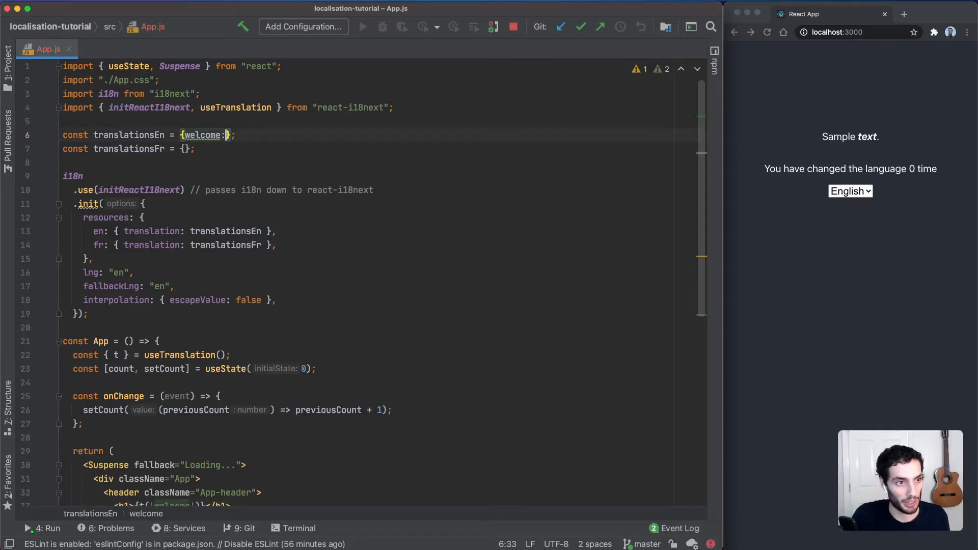
pyautogui.write('"Welcome"')
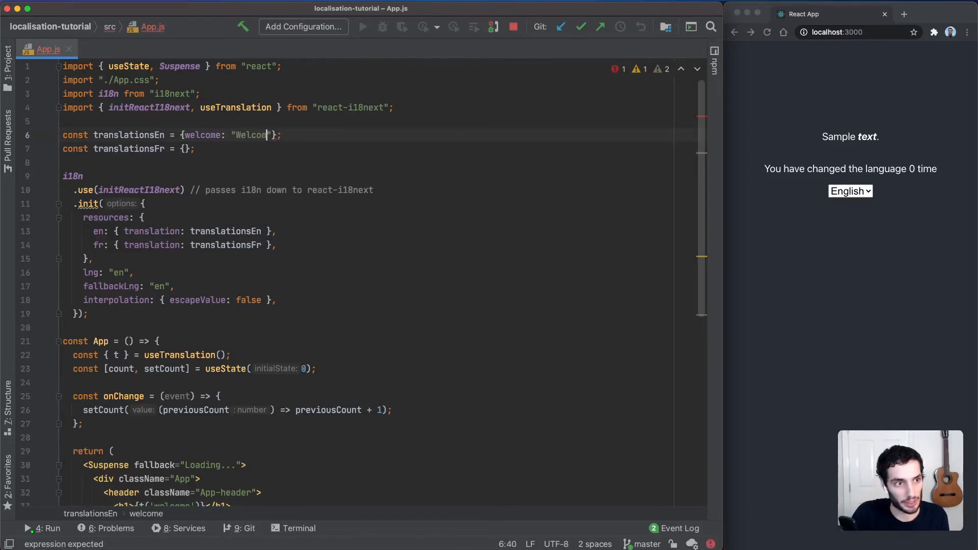
pyautogui.write('!!')
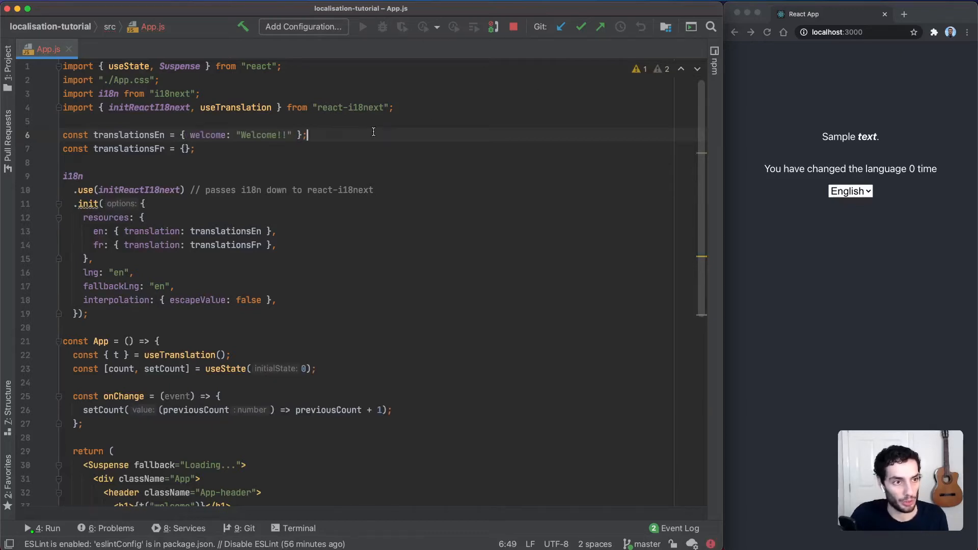
pyautogui.write(' welcome: "Bienvenue!" ')
pyautogui.press('enter')
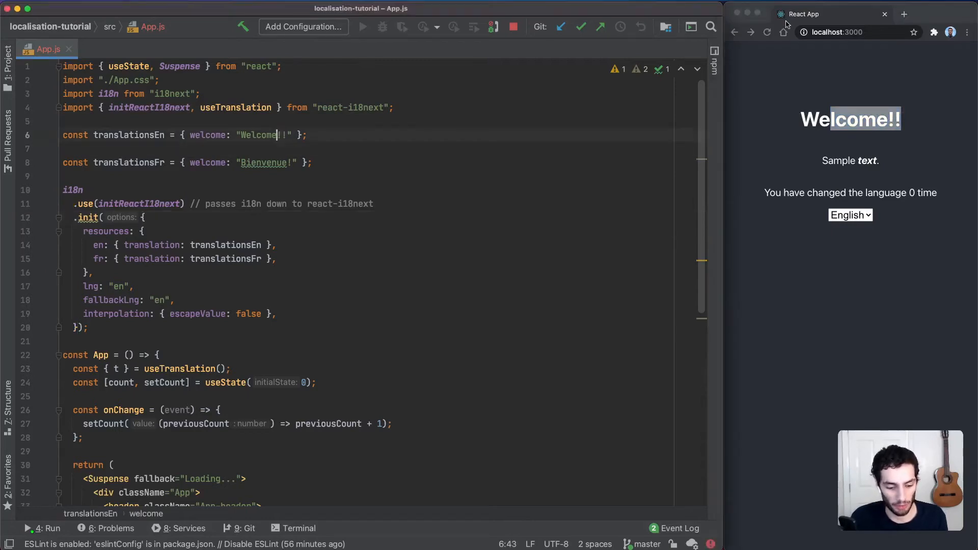
pyautogui.write('!')
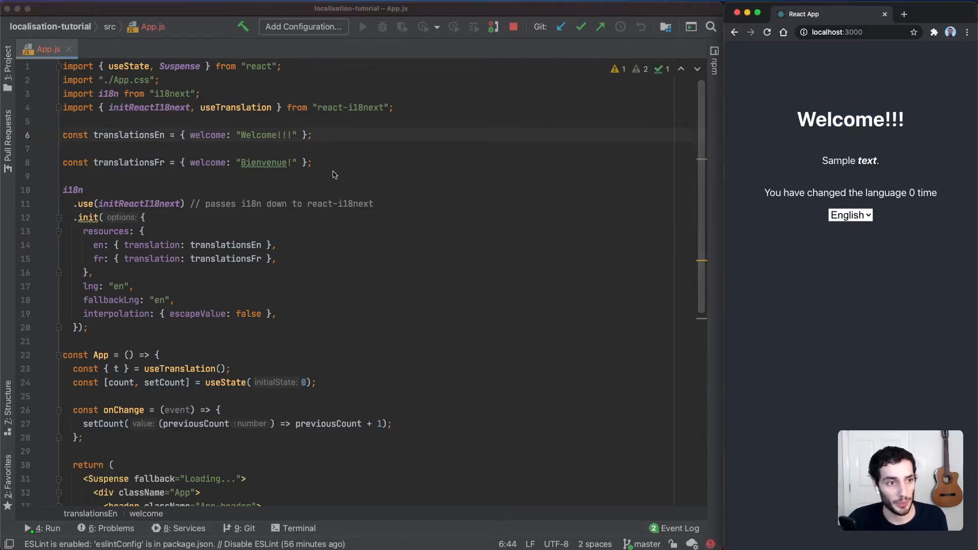
# Add i18n.changeLanguage(event.target.value) in the onChange handler above setCount
pyautogui.scroll(-3)
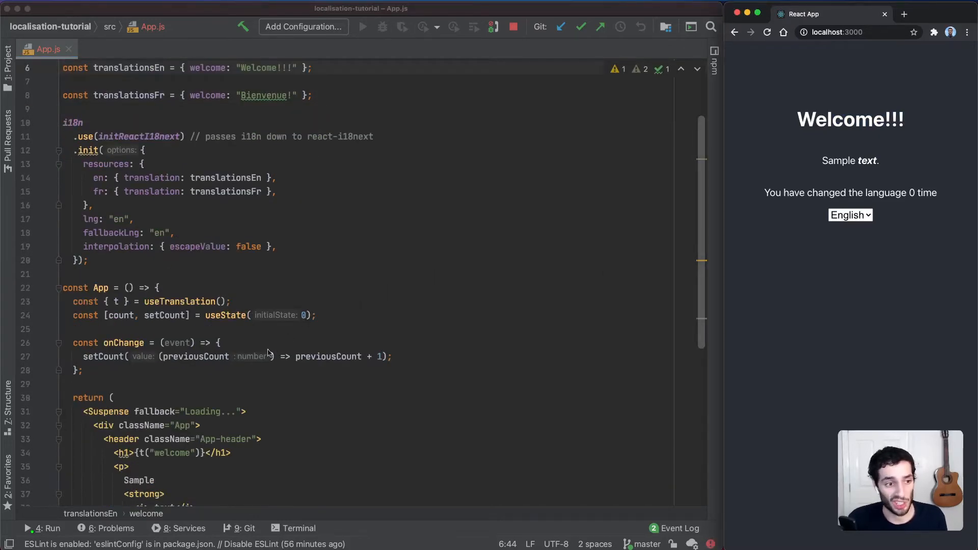
pyautogui.click(218, 342)
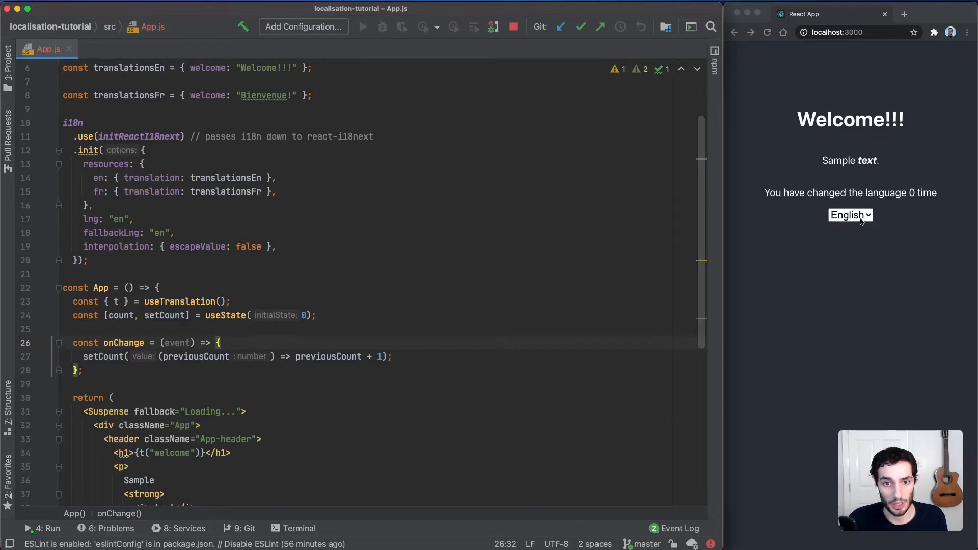
pyautogui.moveTo(737, 249)
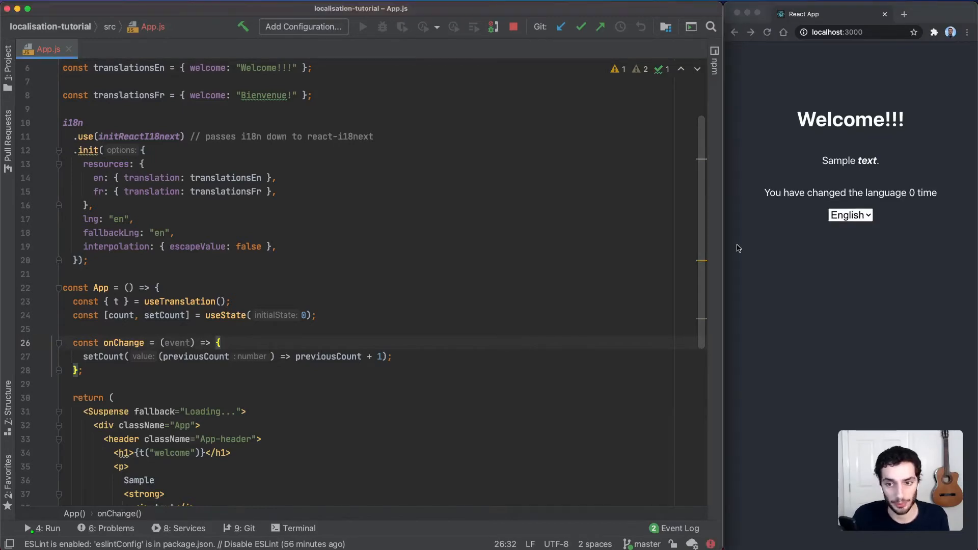
pyautogui.write('i18')
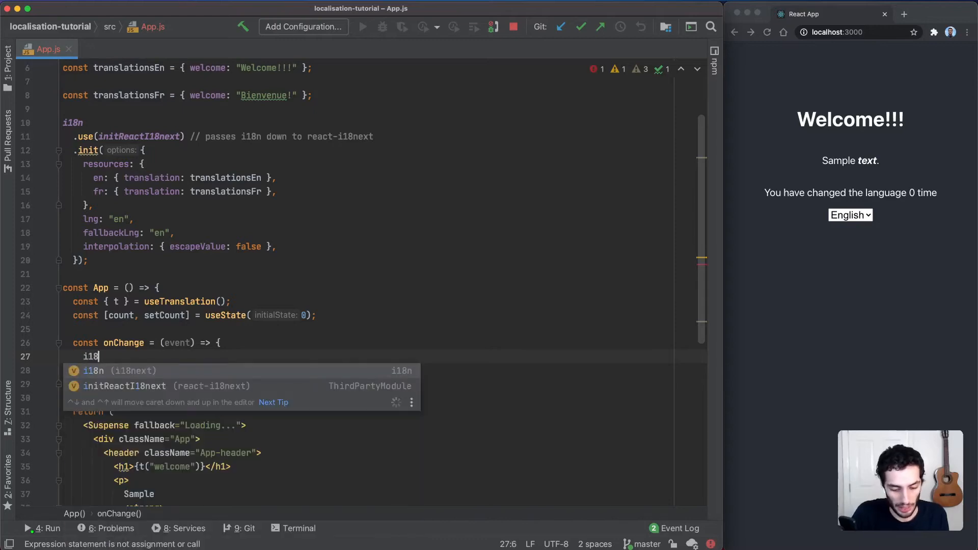
pyautogui.write('.')
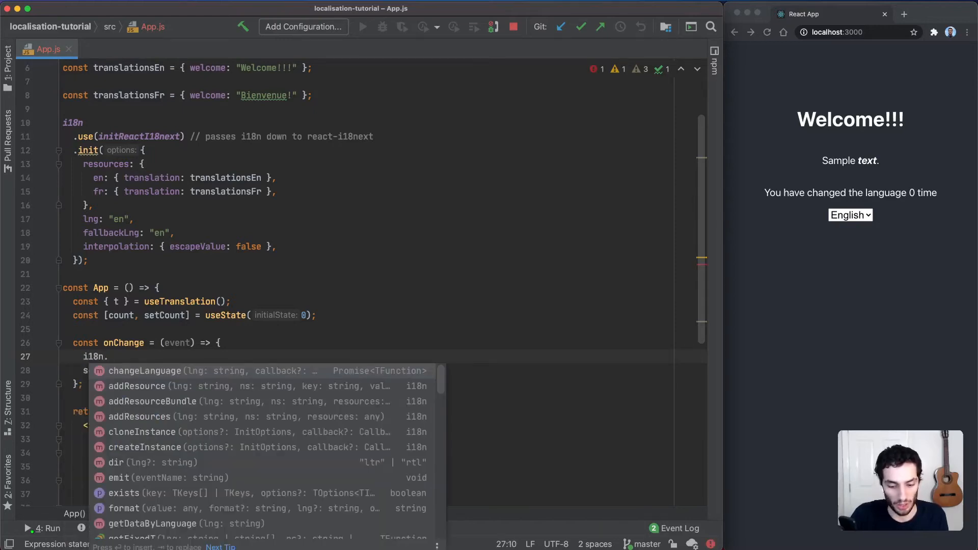
pyautogui.click(165, 370)
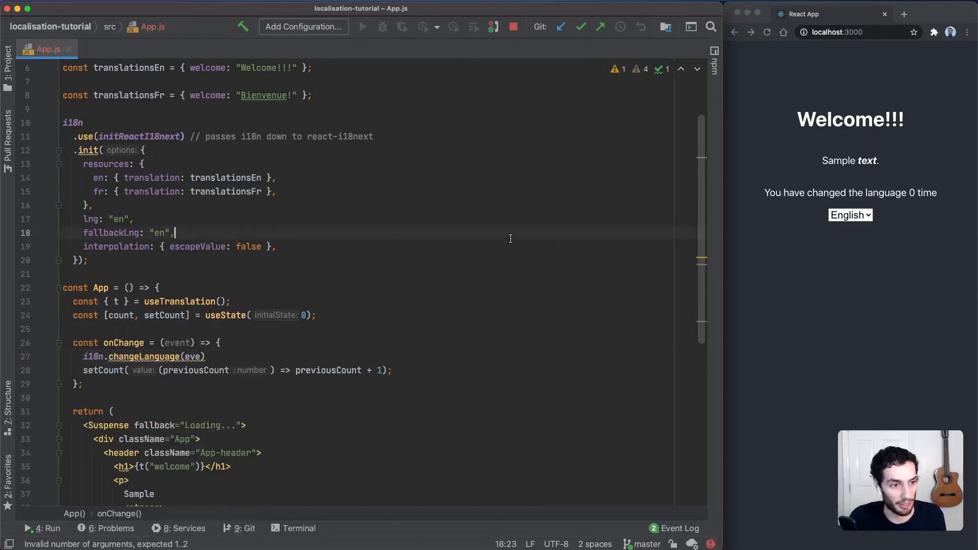
pyautogui.scroll(-3)
pyautogui.write('nt.targe')
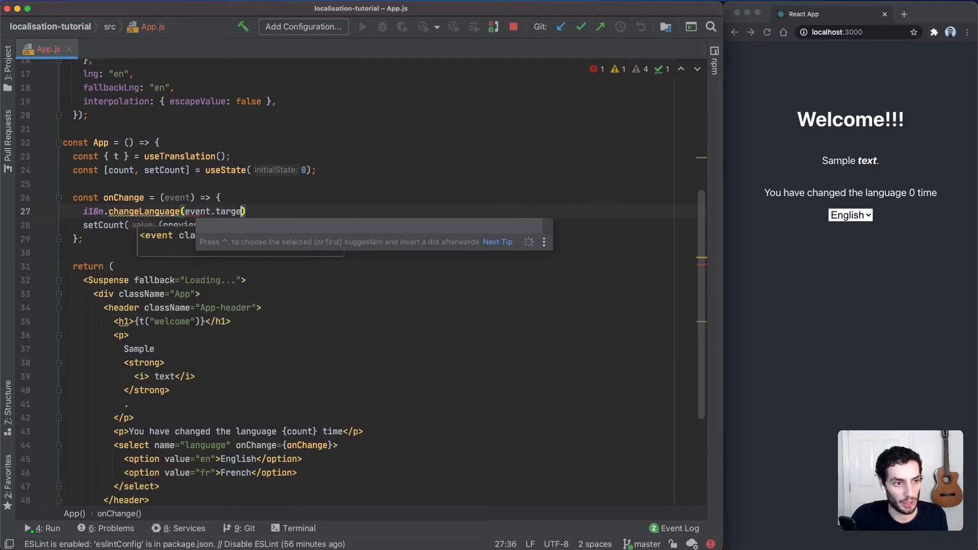
pyautogui.write('value')
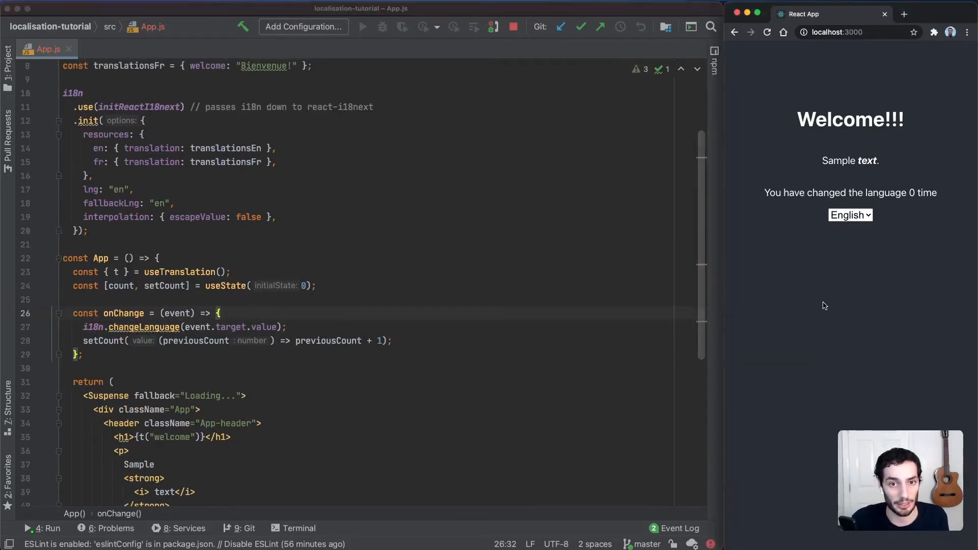
# Switch the preview to French for Bienvenue!, then back to English showing 2 language changes
pyautogui.click(850, 215)
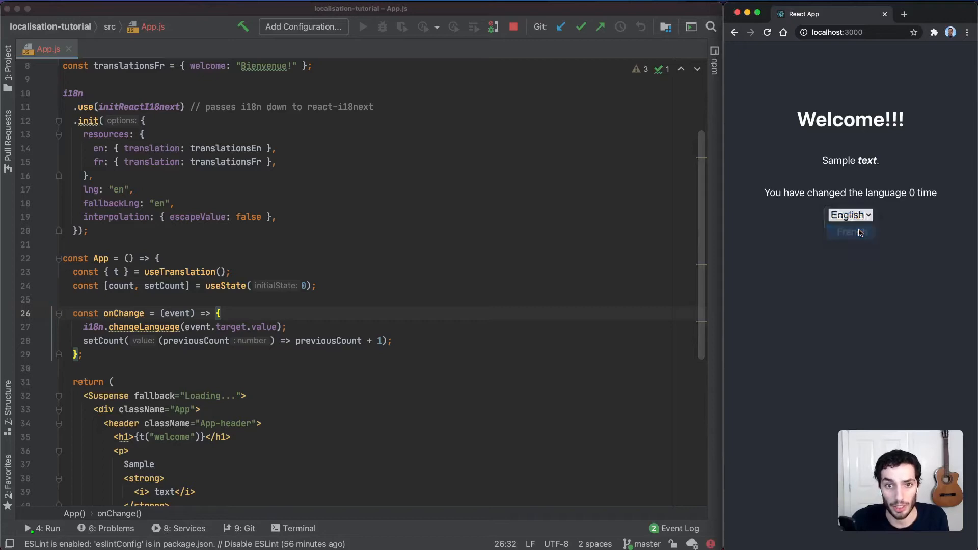
pyautogui.click(849, 232)
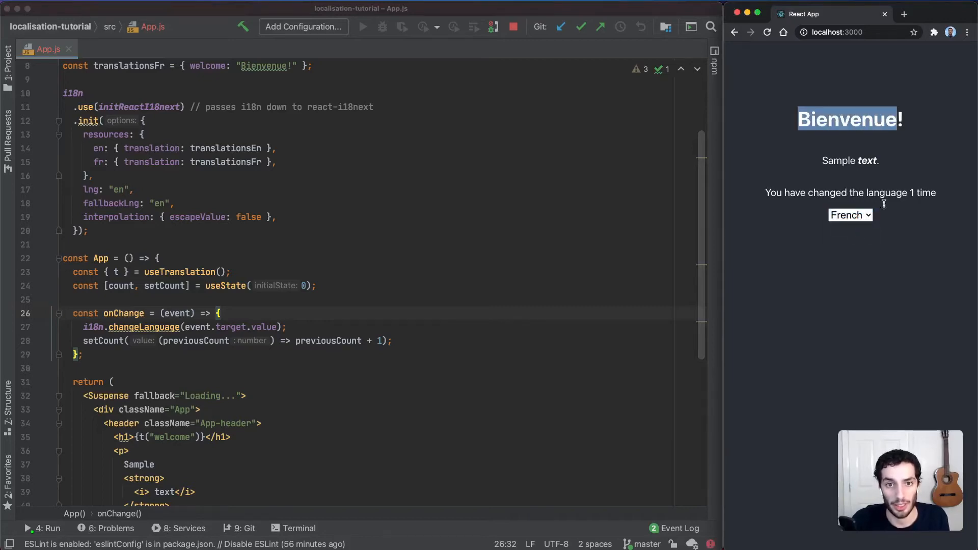
pyautogui.click(850, 215)
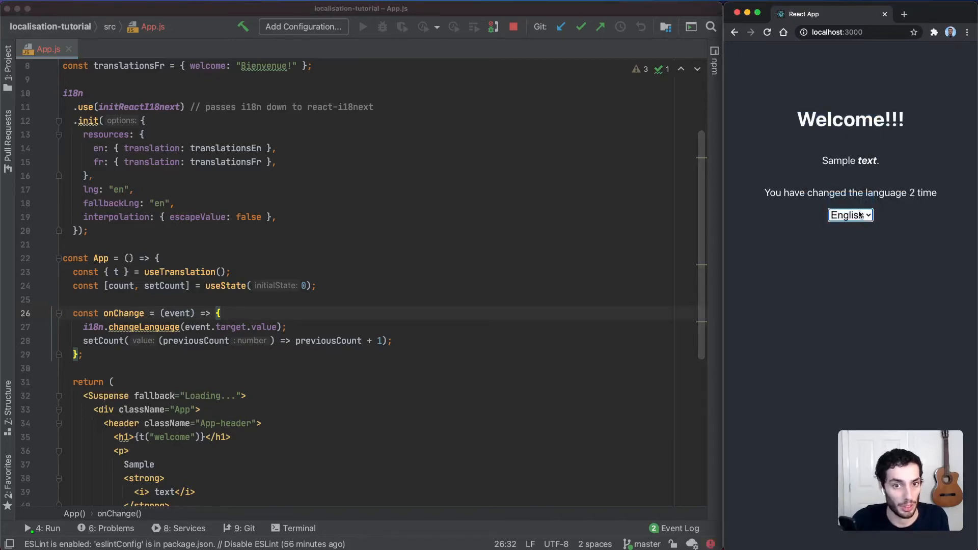
pyautogui.click(849, 215)
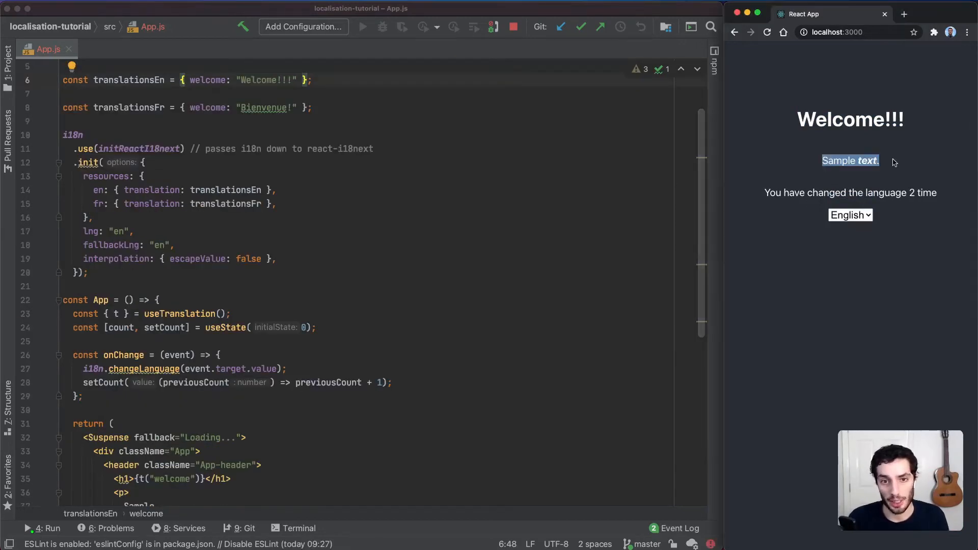
pyautogui.scroll(-3)
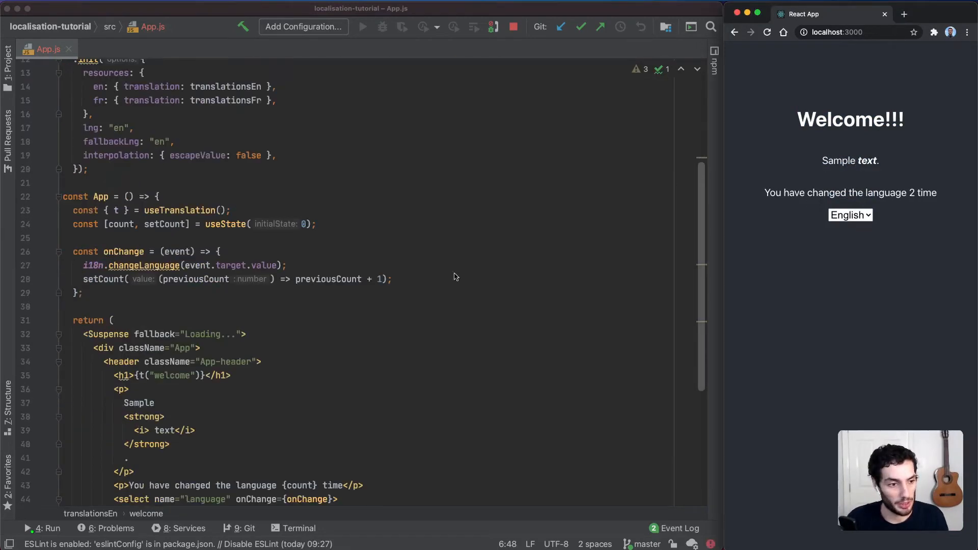
pyautogui.doubleClick(144, 415)
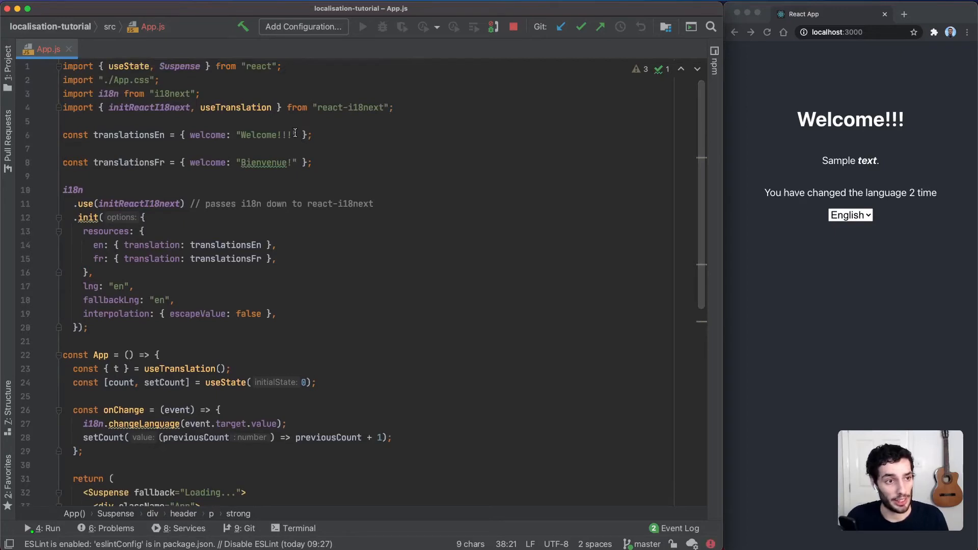
# Add a sample: "Sample text." entry after welcome in translationsEn
pyautogui.write(', s')
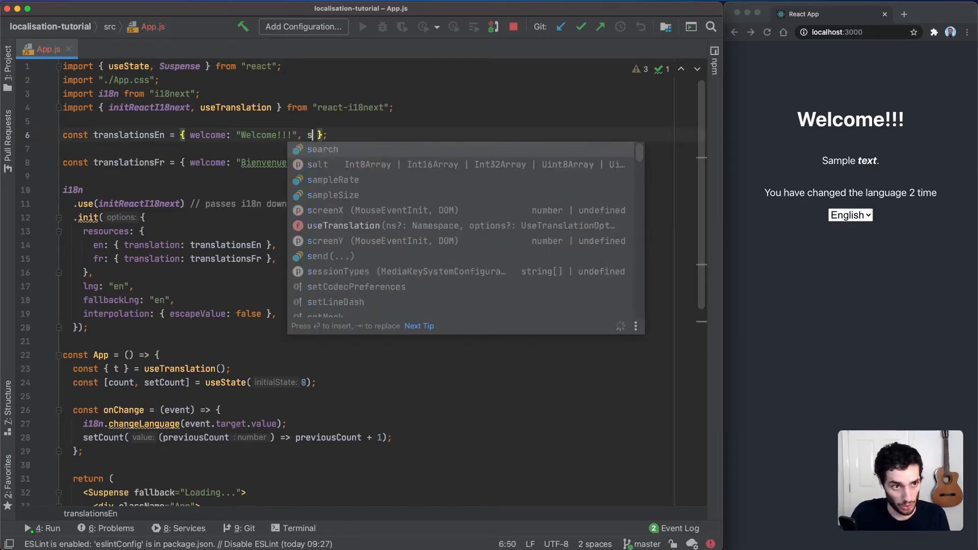
pyautogui.write('ample: "S')
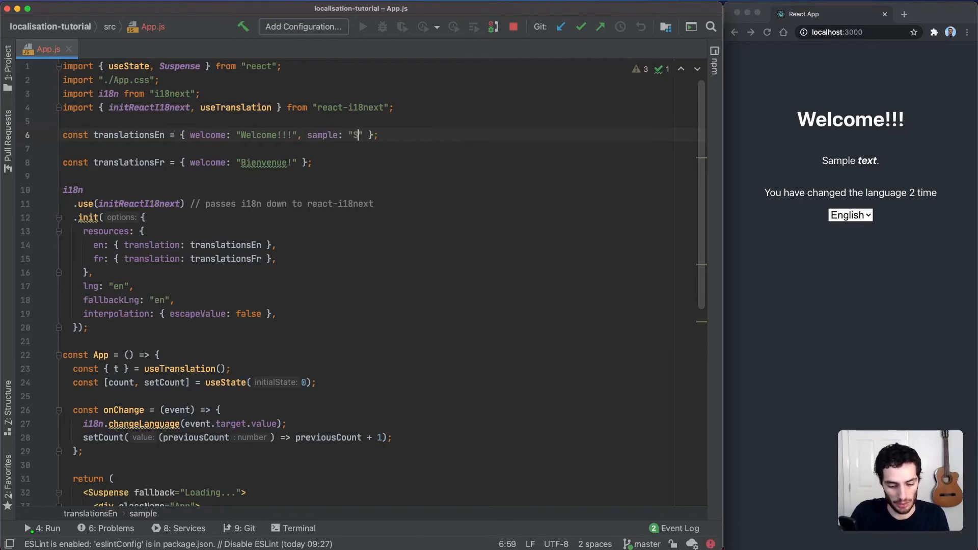
pyautogui.write('ample text.')
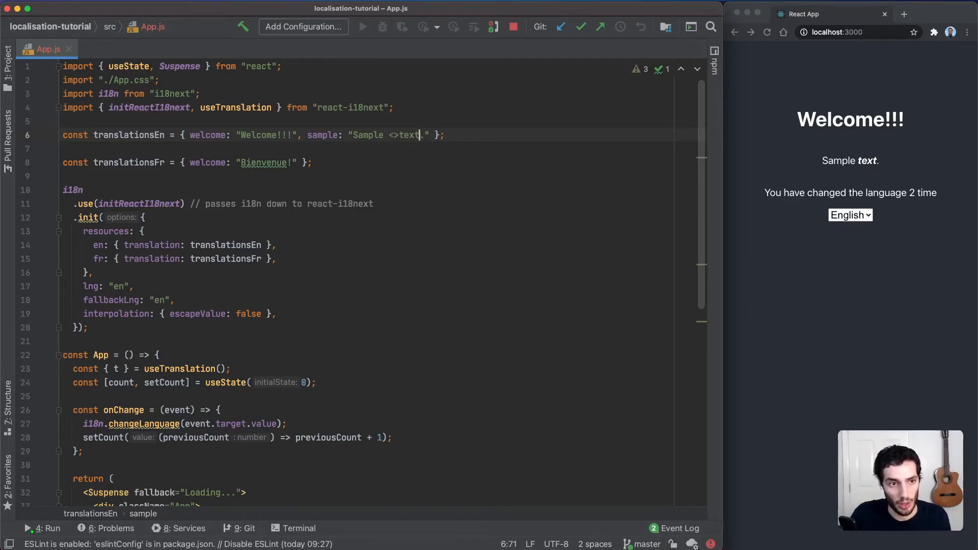
# Wrap the word text in <bold><italics>text</italics></bold> placeholder tags in the sample entry
pyautogui.write('/>')
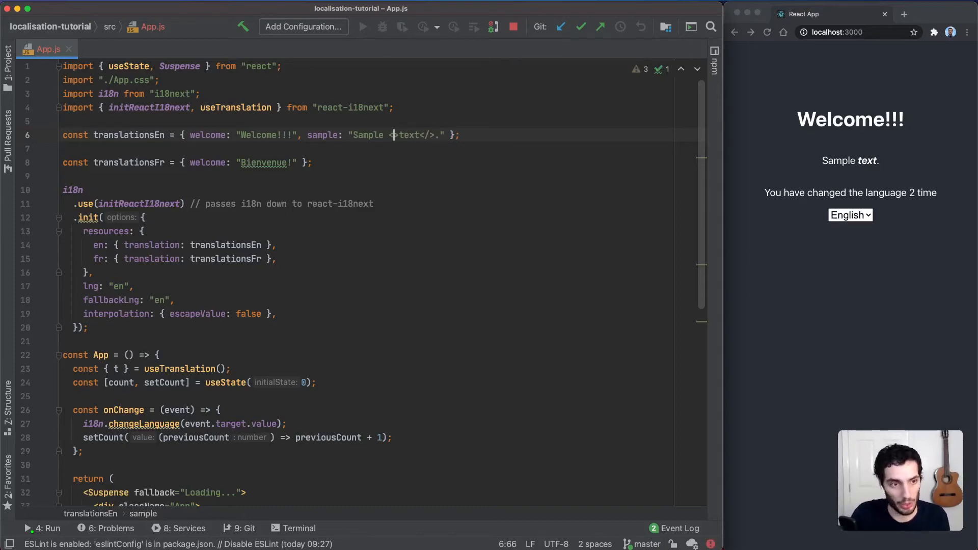
pyautogui.write('bold>')
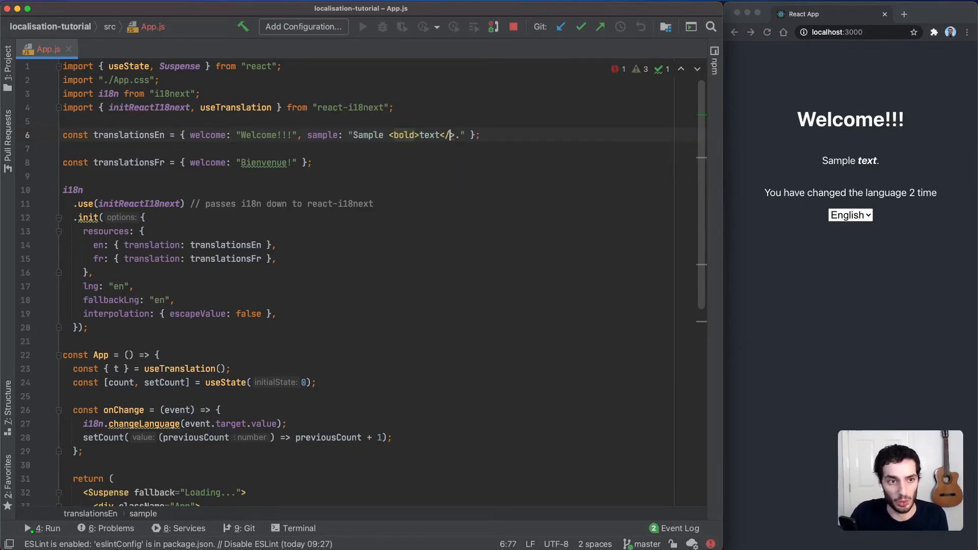
pyautogui.write('old')
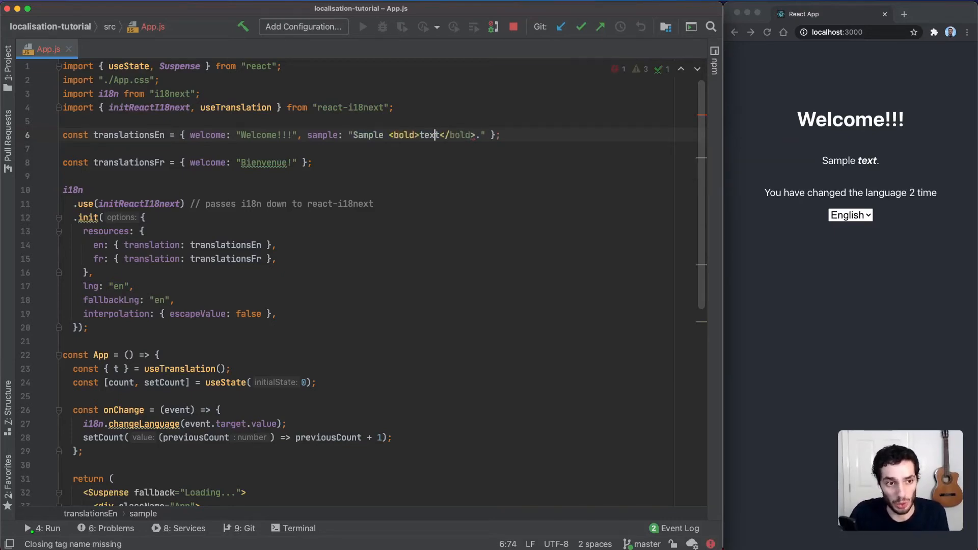
pyautogui.write('italics></italics>')
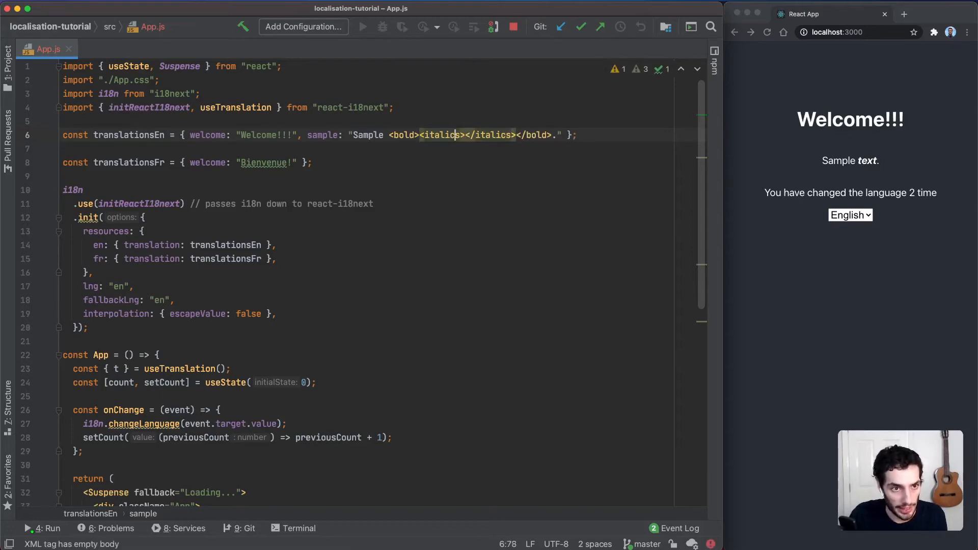
pyautogui.write('text')
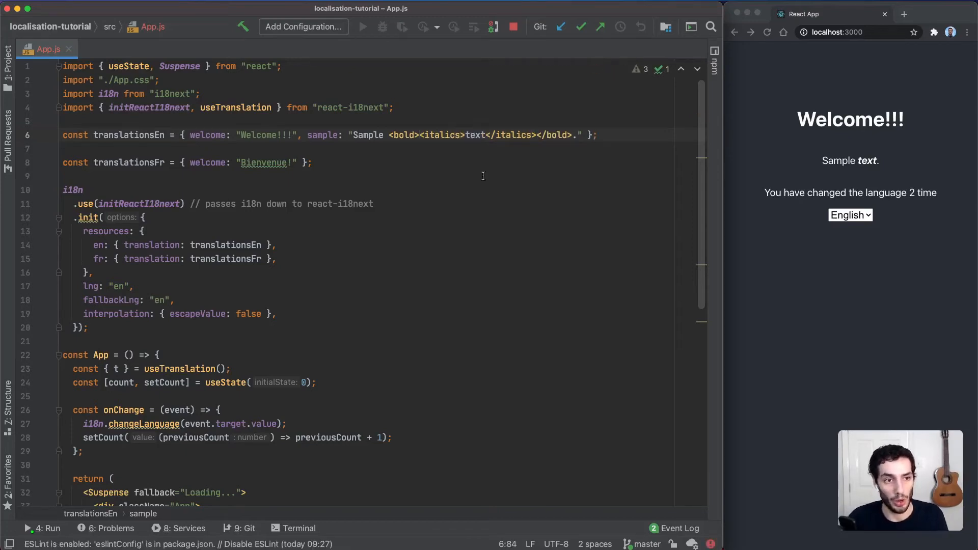
pyautogui.moveTo(388, 135); pyautogui.dragTo(466, 135)
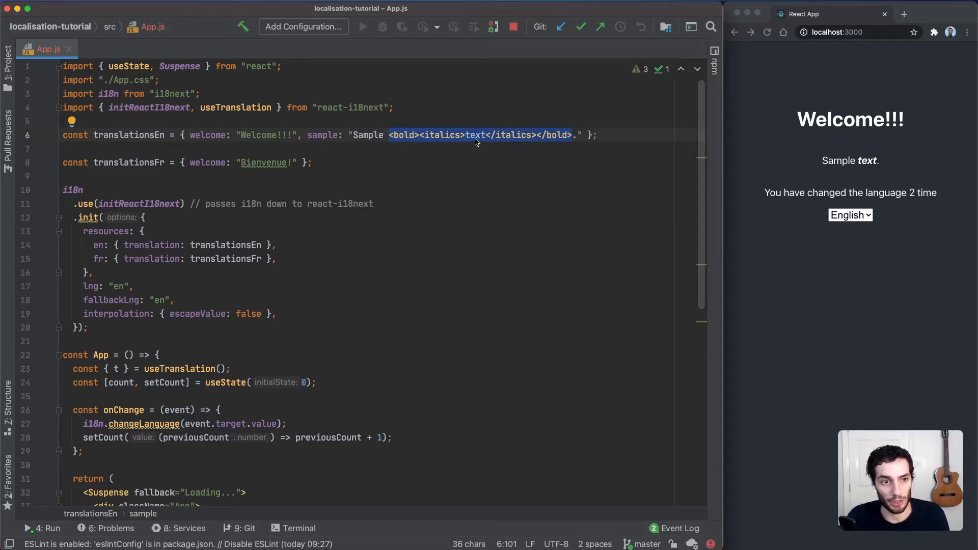
pyautogui.scroll(-3)
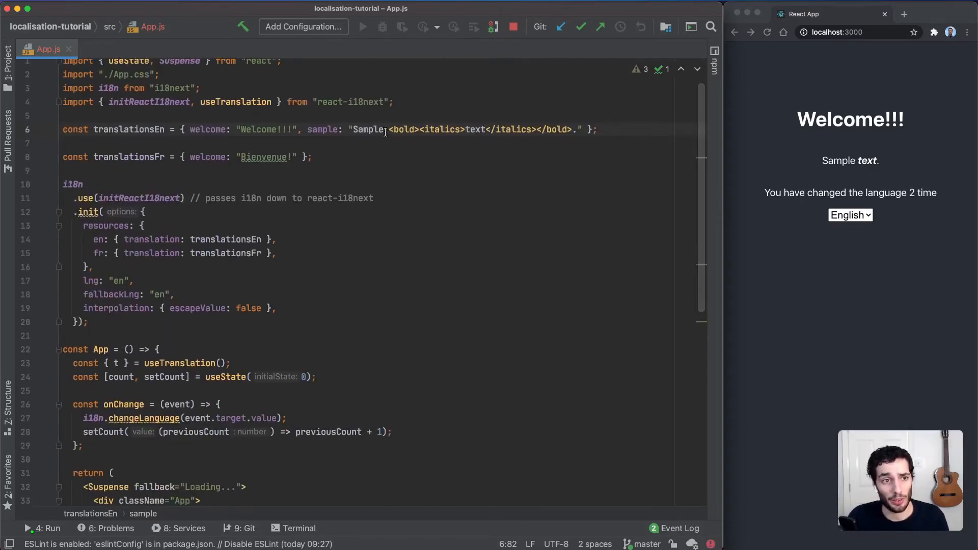
pyautogui.moveTo(385, 129); pyautogui.dragTo(465, 129)
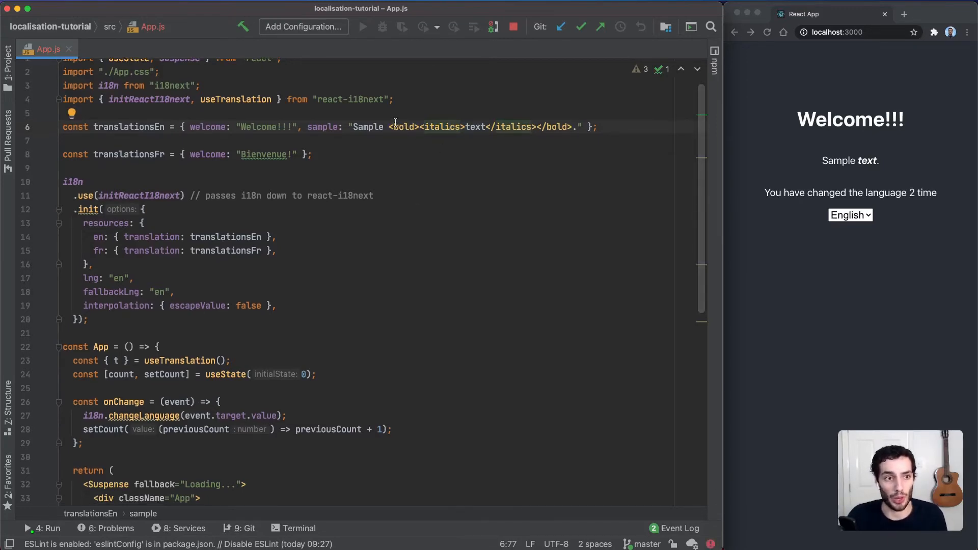
# Replace the paragraph body with a <Trans>sample</Trans> element and import Trans
pyautogui.scroll(-3)
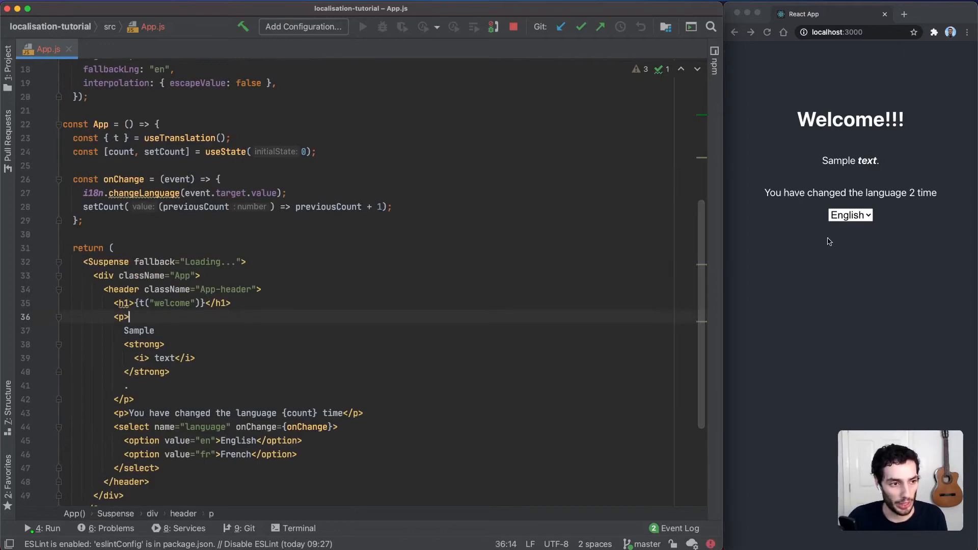
pyautogui.write('<Tra')
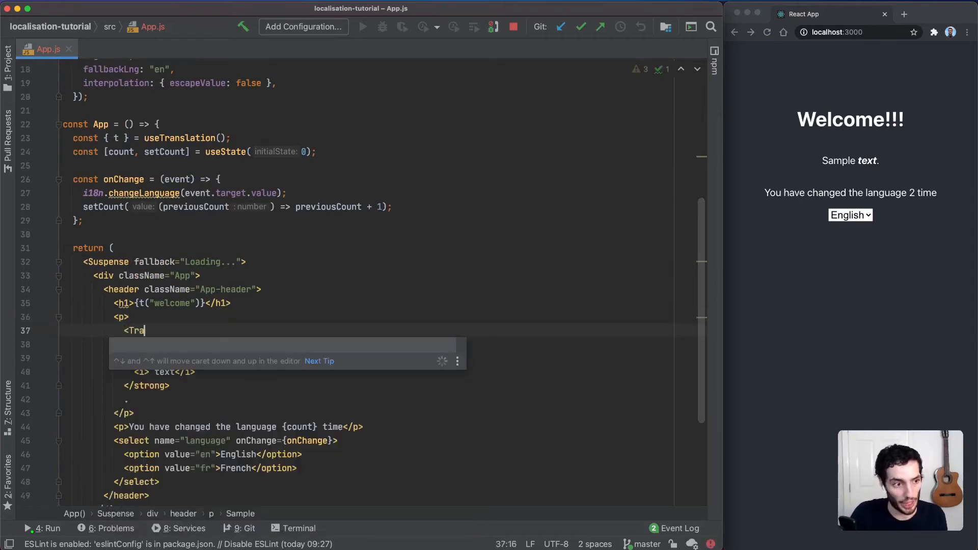
pyautogui.write('ns')
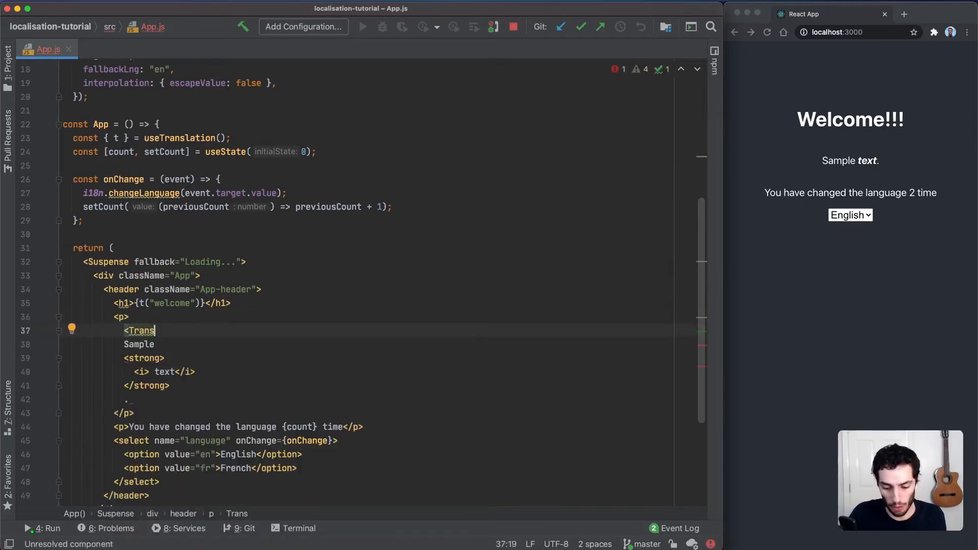
pyautogui.write('></Trans>')
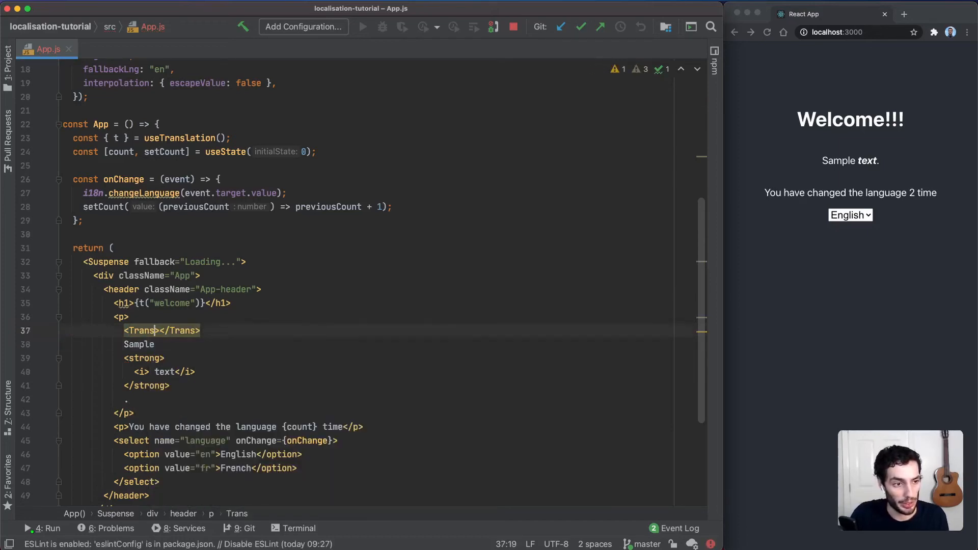
pyautogui.write('sample')
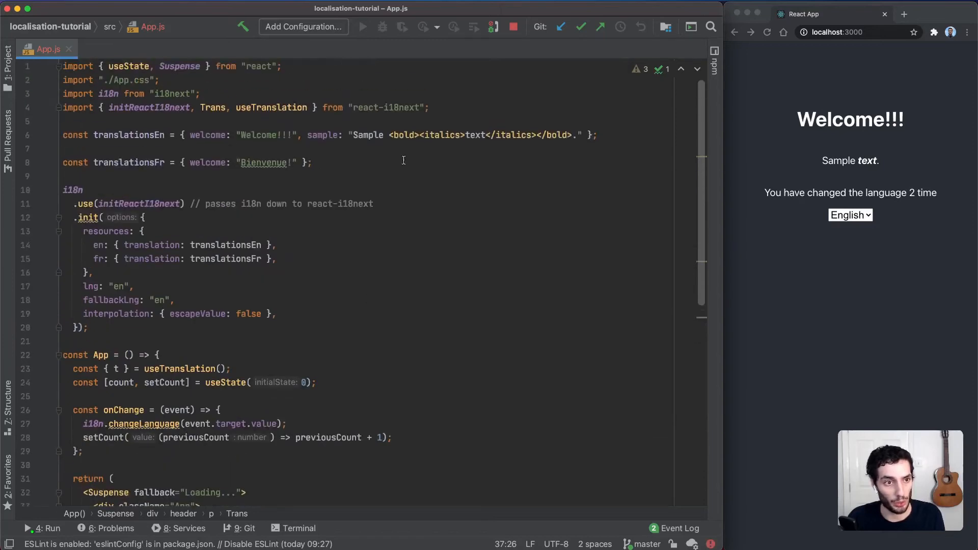
pyautogui.scroll(-3)
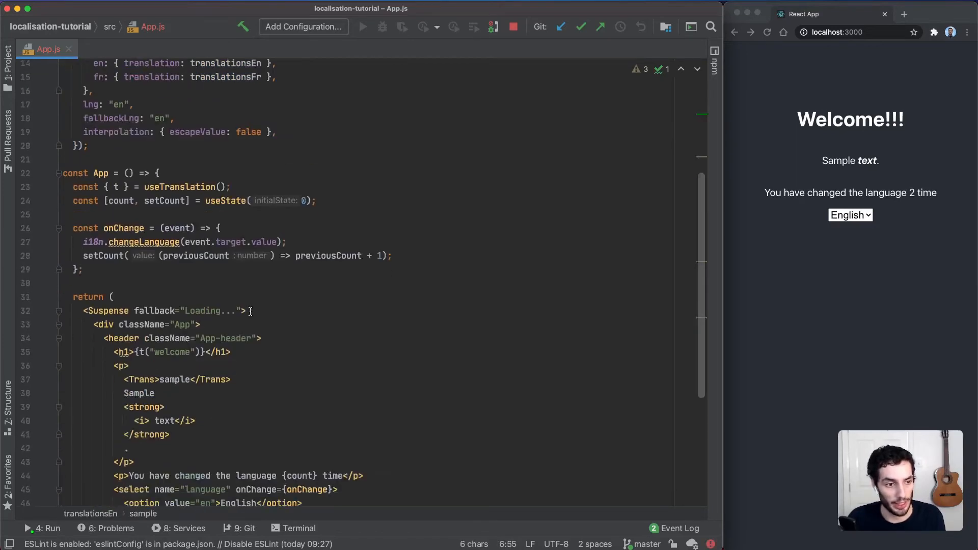
pyautogui.doubleClick(174, 379)
pyautogui.write(' components=')
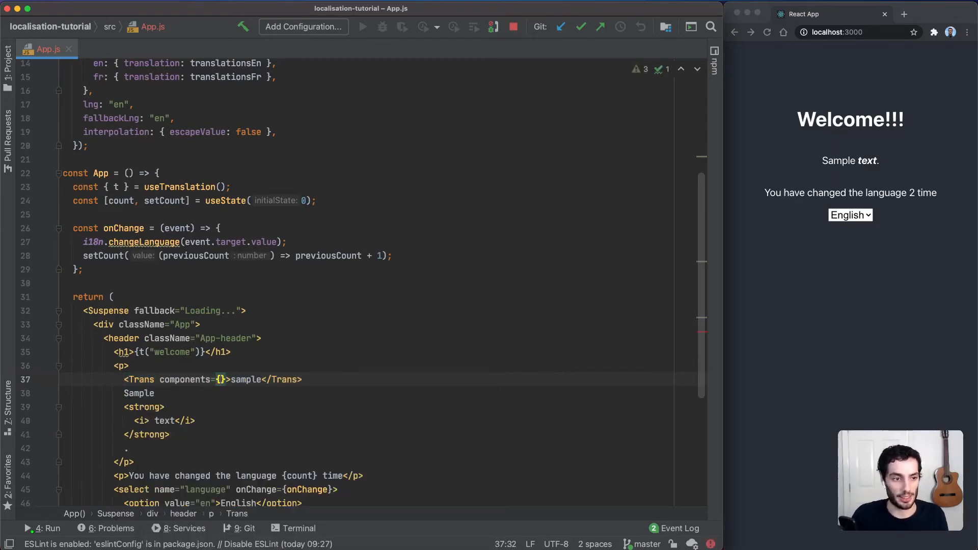
# Give Trans components={{ bold: <strong />, italics: <i /> }} to map the placeholder tags
pyautogui.write('{}')
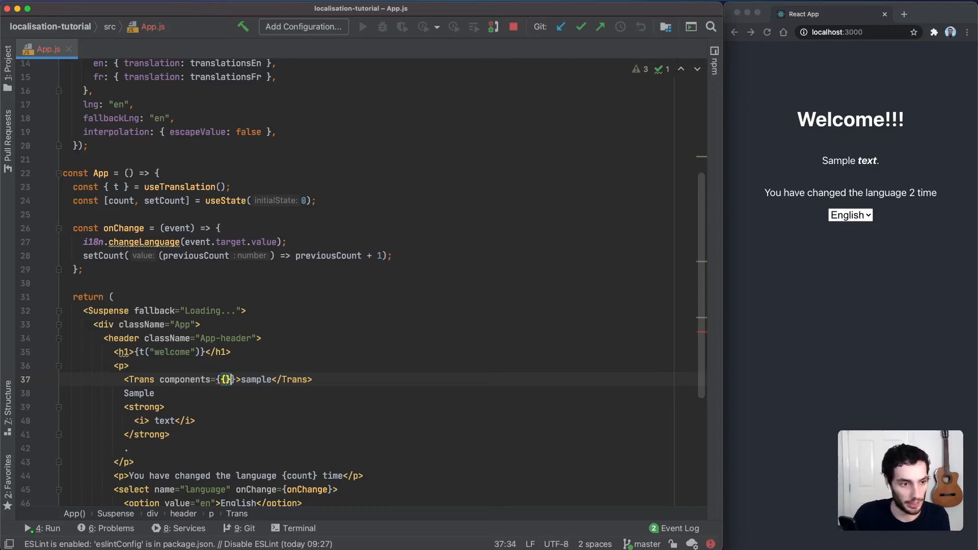
pyautogui.write('" "')
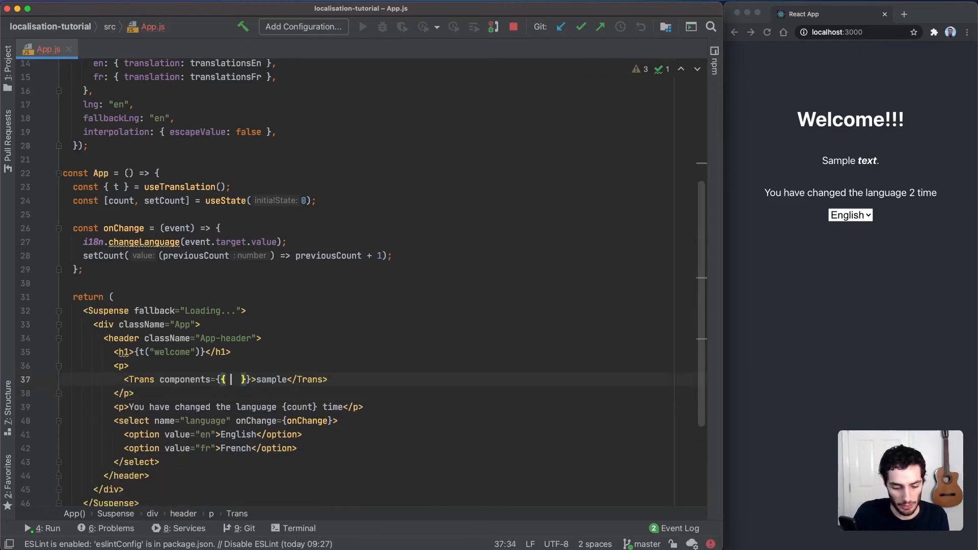
pyautogui.write('bold:')
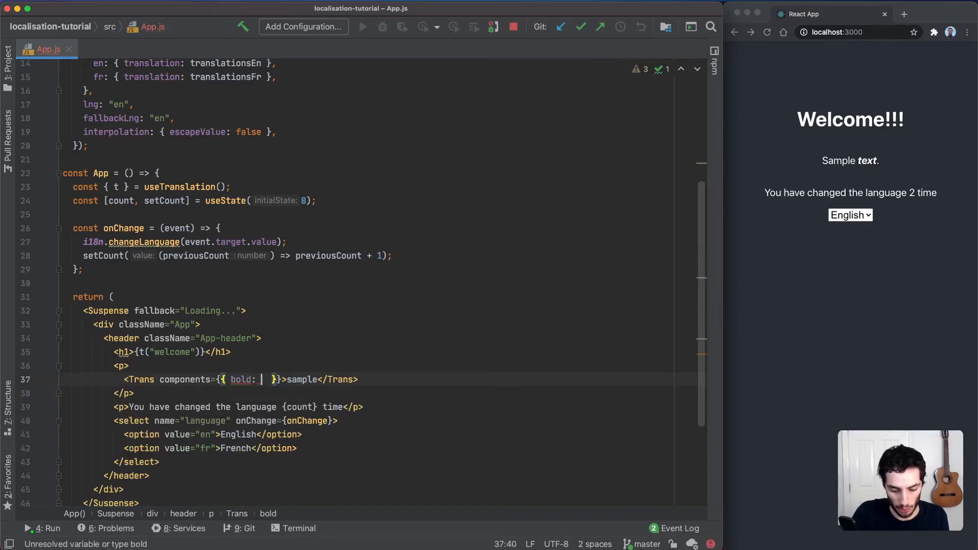
pyautogui.write('<strong /')
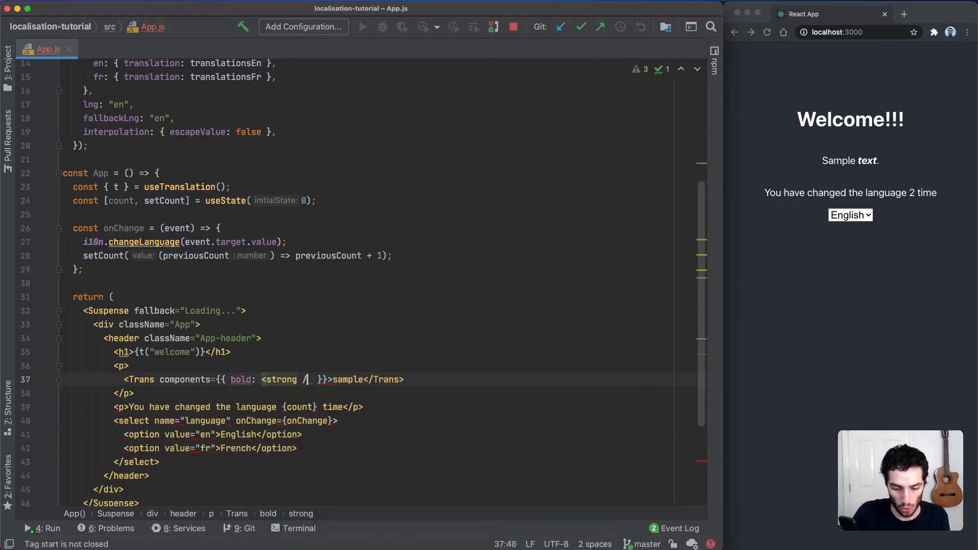
pyautogui.write('/>,')
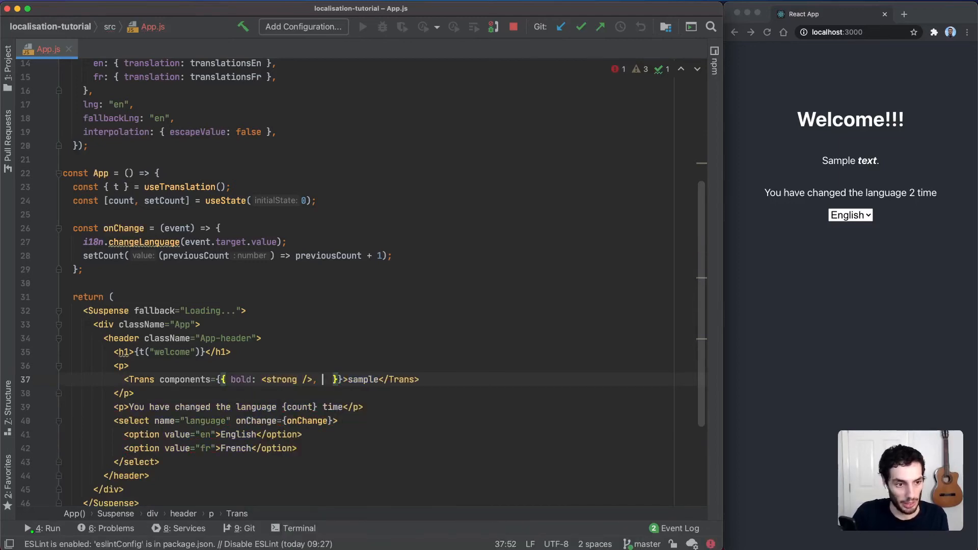
pyautogui.write('italics')
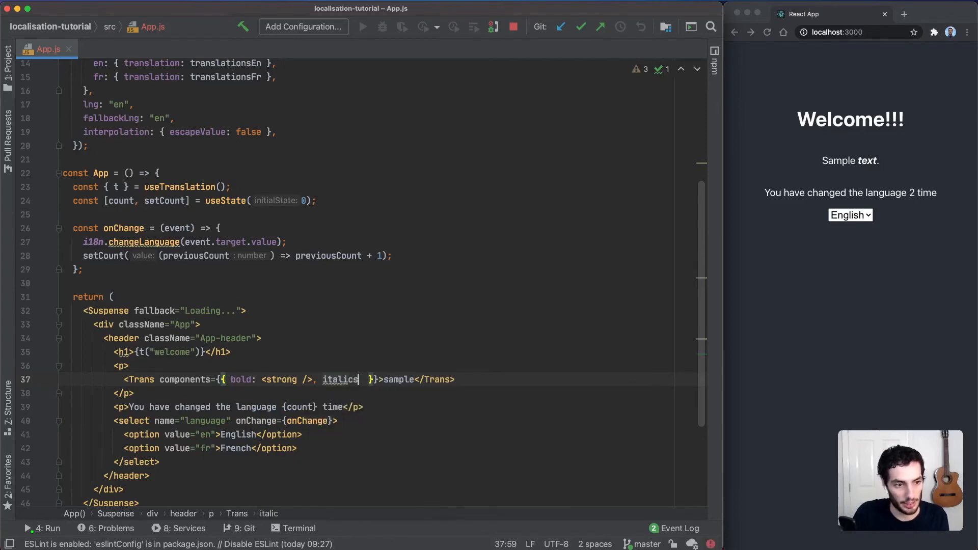
pyautogui.write(': <i')
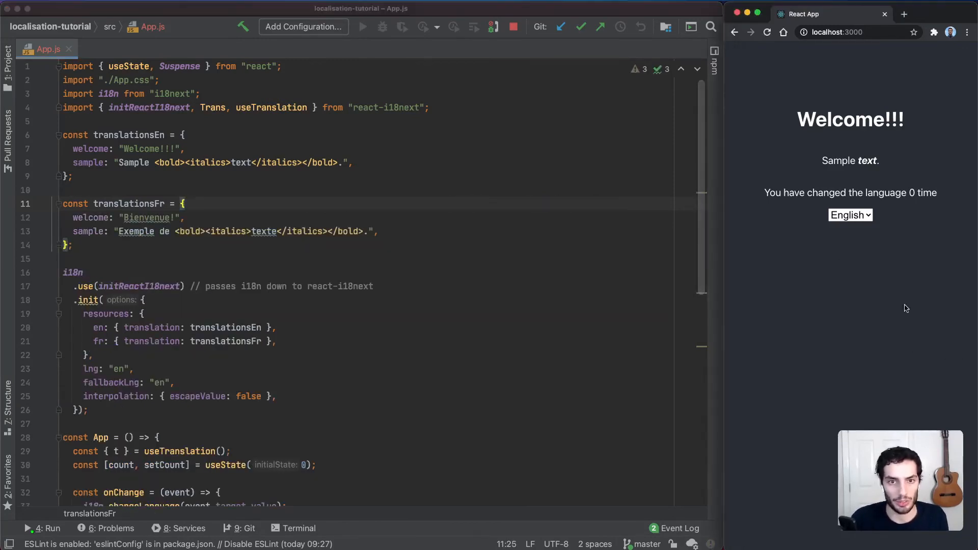
# Toggle the page's language select English then French until the counter reads 3 changes
pyautogui.click(849, 215)
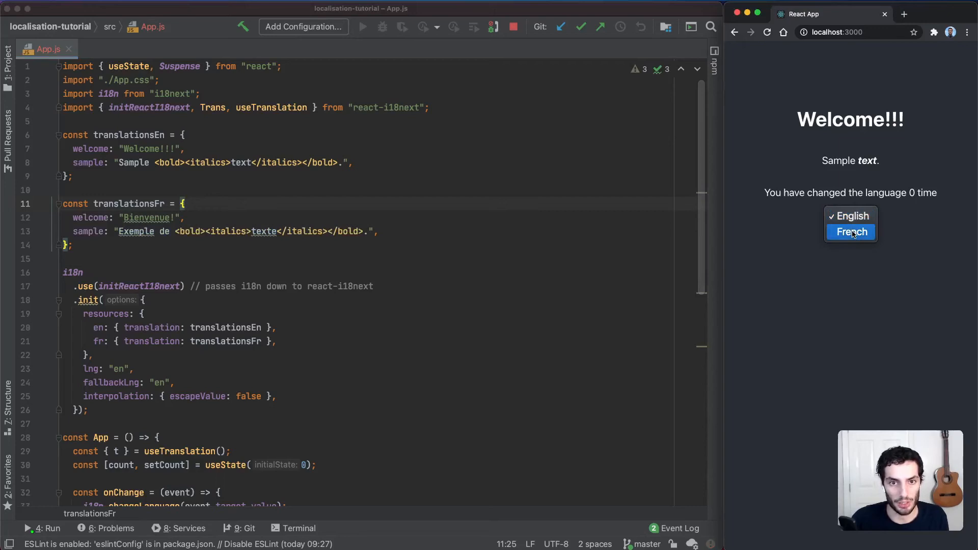
pyautogui.click(850, 231)
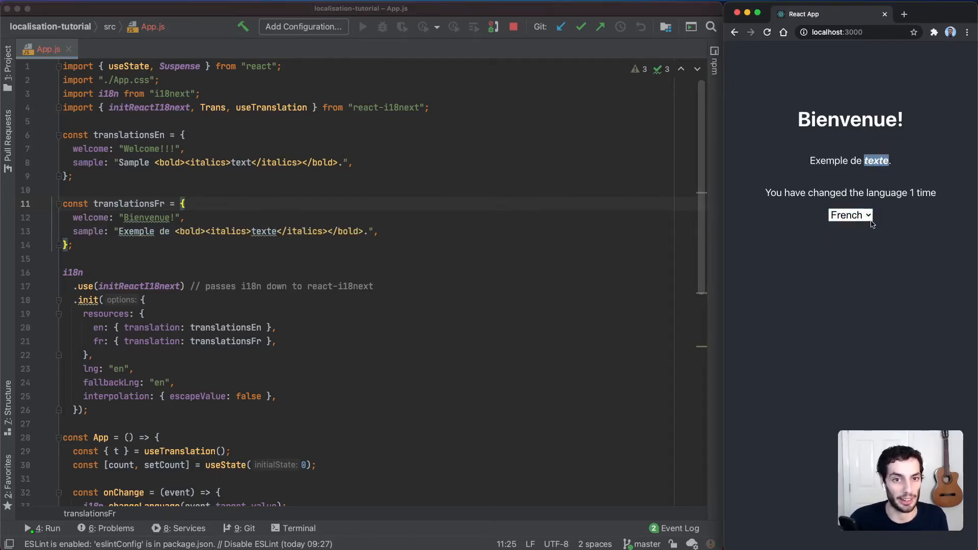
pyautogui.click(849, 215)
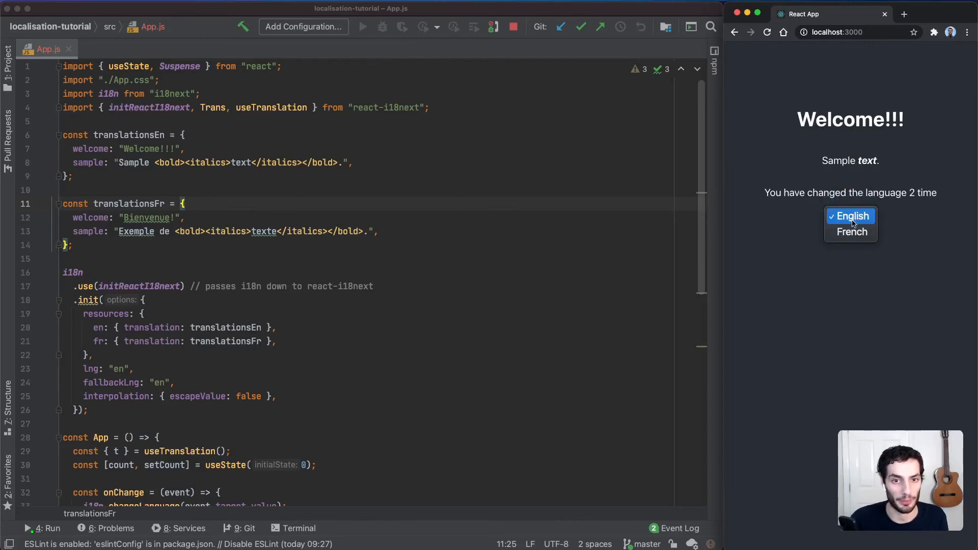
pyautogui.click(849, 232)
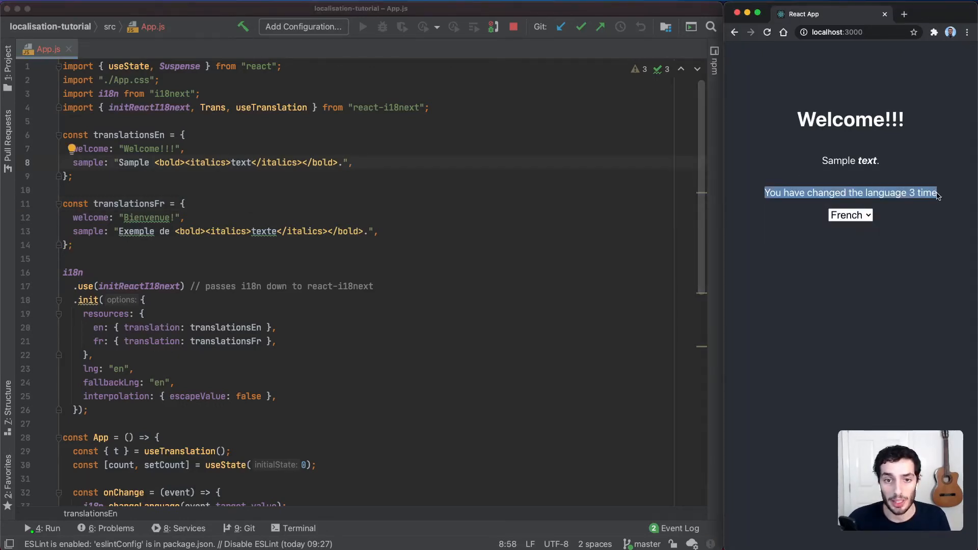
pyautogui.scroll(-3)
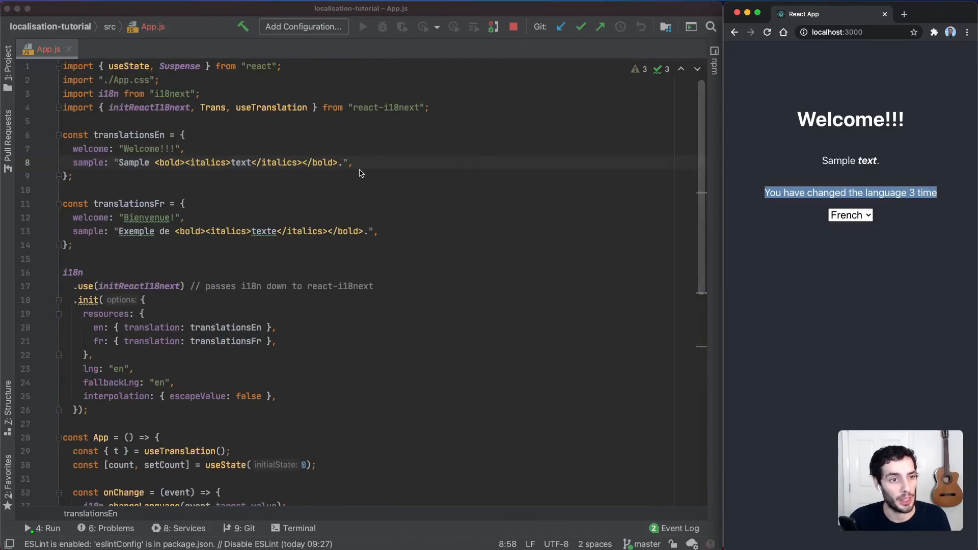
# Add changed: "You have changed the language {{count}} time" to translationsEn
pyautogui.write('changed: "')
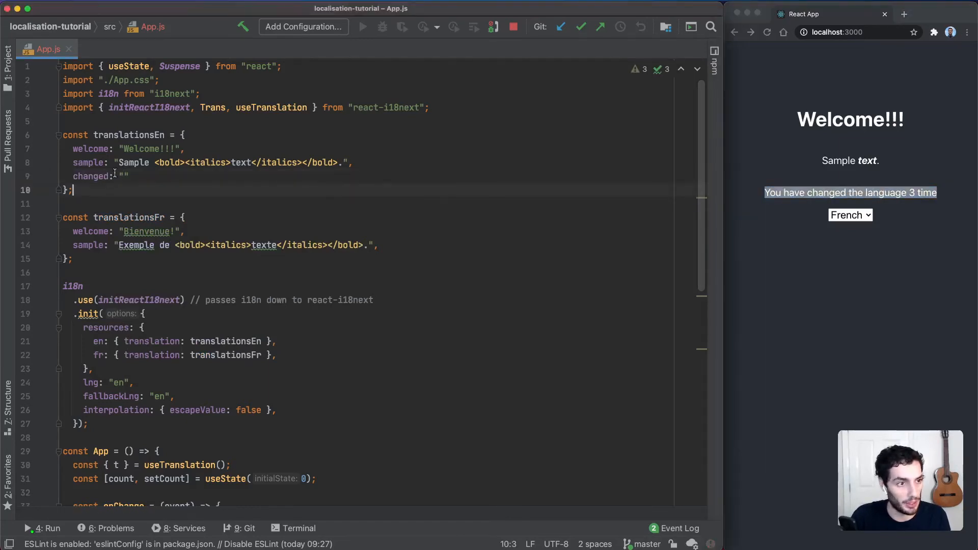
pyautogui.write('You have changed the language 3 time')
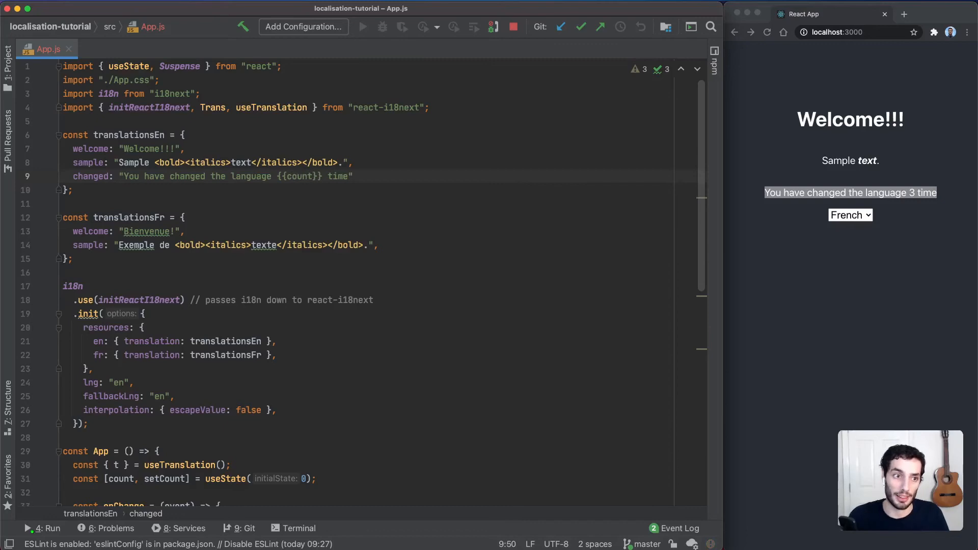
pyautogui.doubleClick(302, 176)
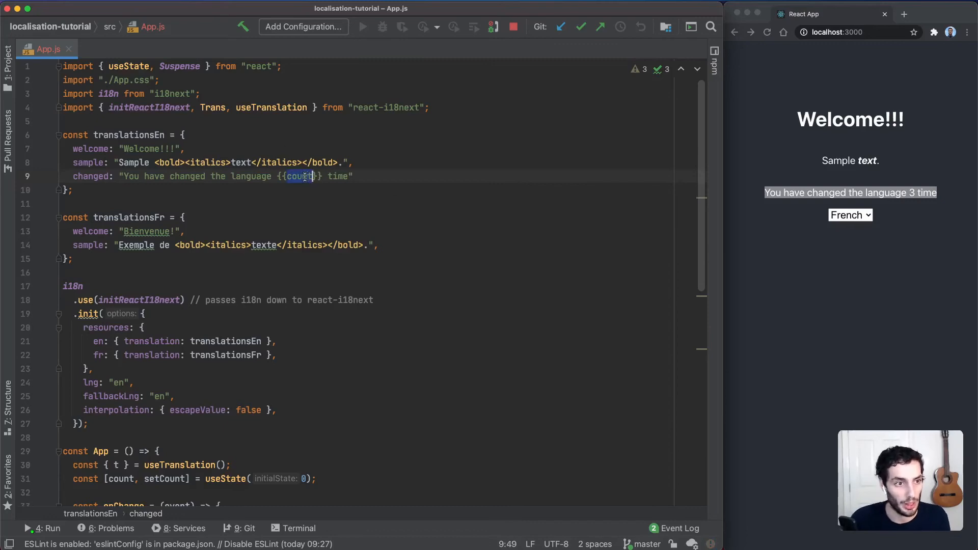
pyautogui.click(530, 177)
pyautogui.write(',')
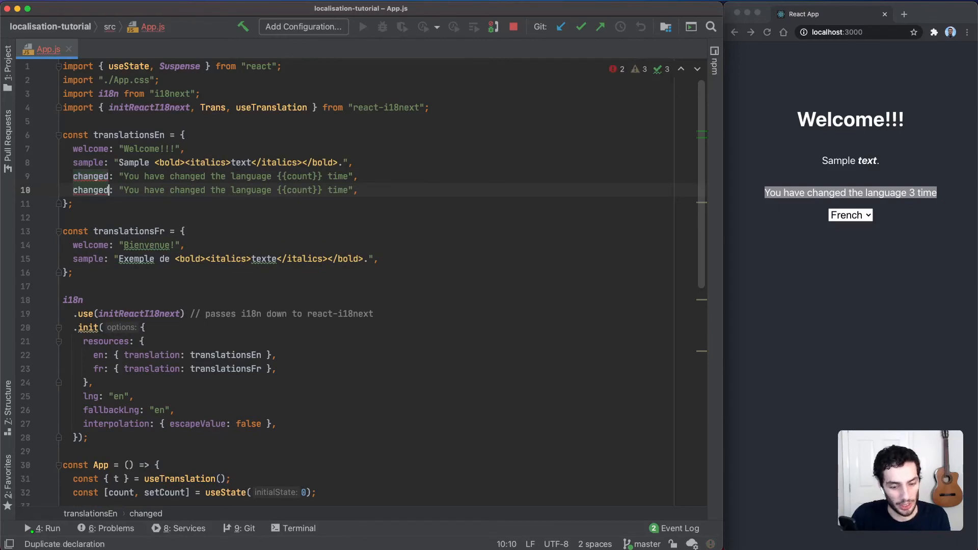
# Add a changed_plural variant reading "... {{count}} times"
pyautogui.write('_plural')
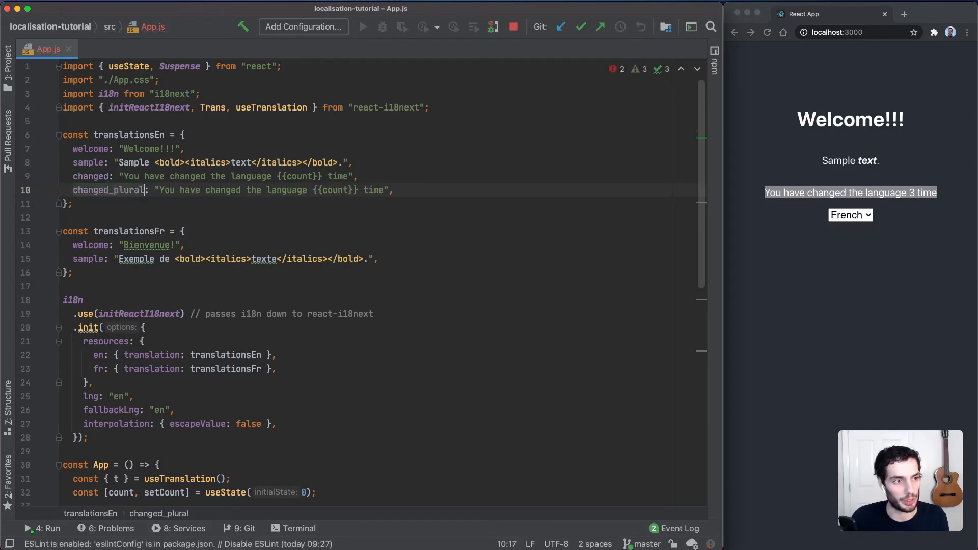
pyautogui.doubleClick(91, 176)
pyautogui.write('s')
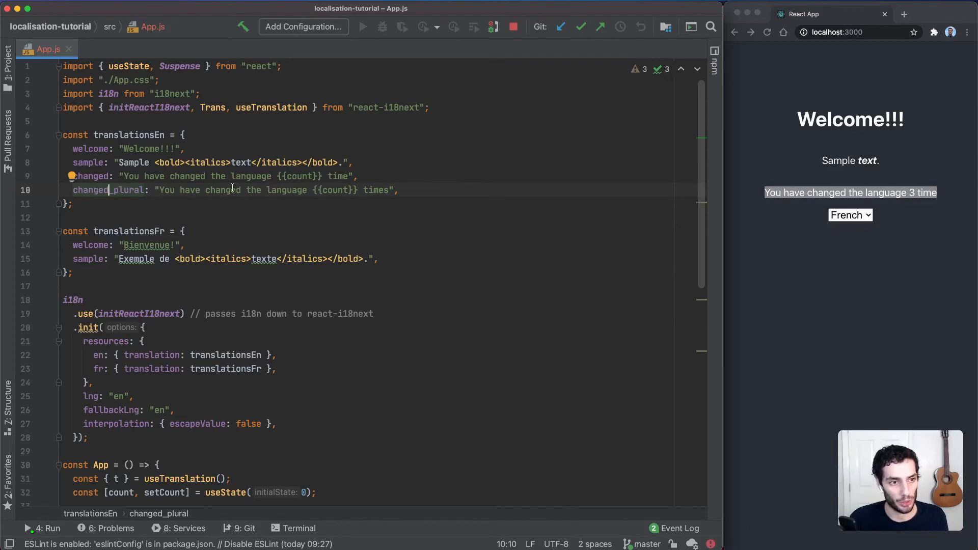
pyautogui.doubleClick(109, 189)
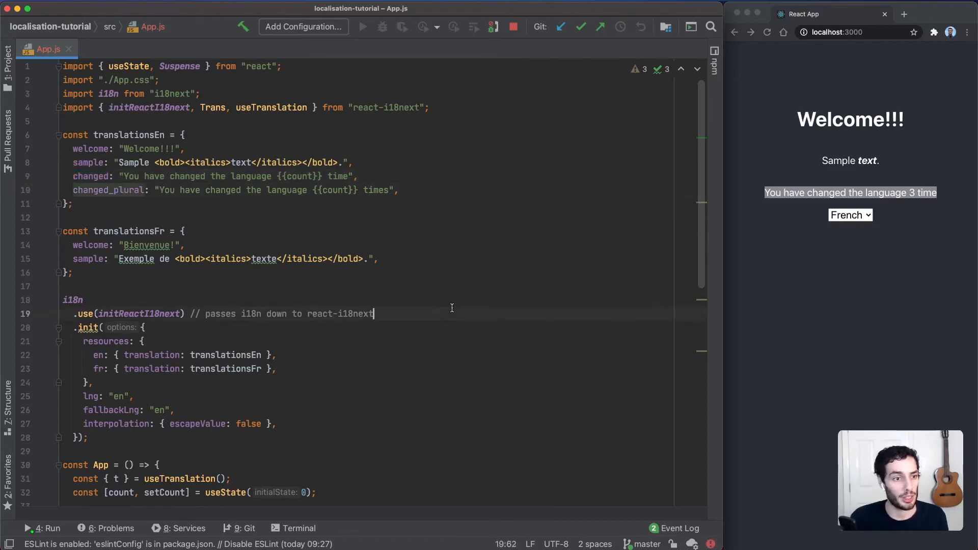
# Render the counter paragraph with {t('changed', { count })} so the page shows 3 times
pyautogui.scroll(-3)
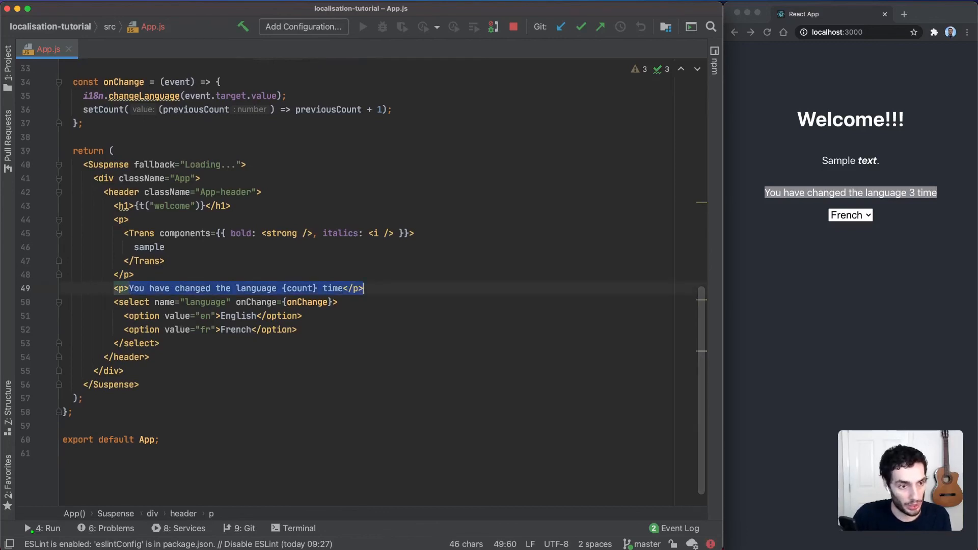
pyautogui.write('{t}')
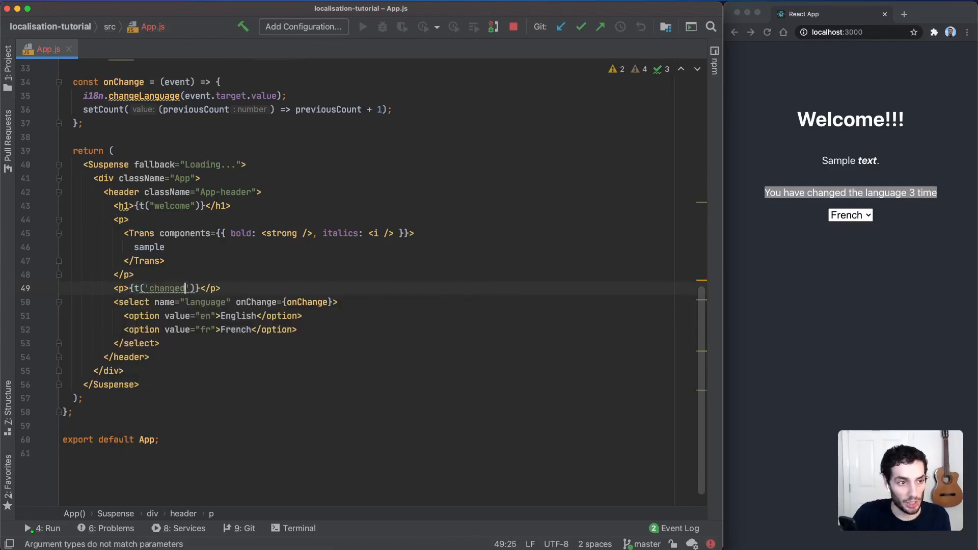
pyautogui.write(',')
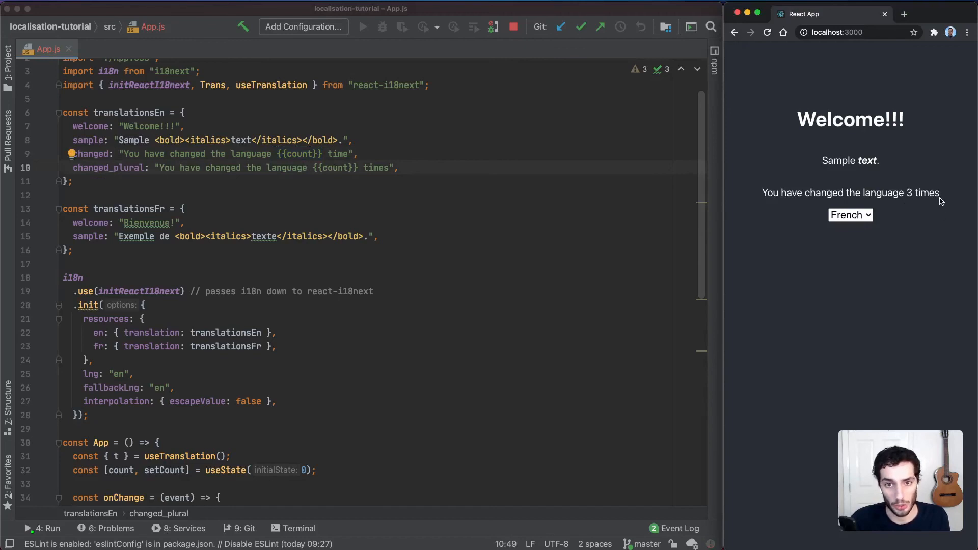
pyautogui.moveTo(334, 375)
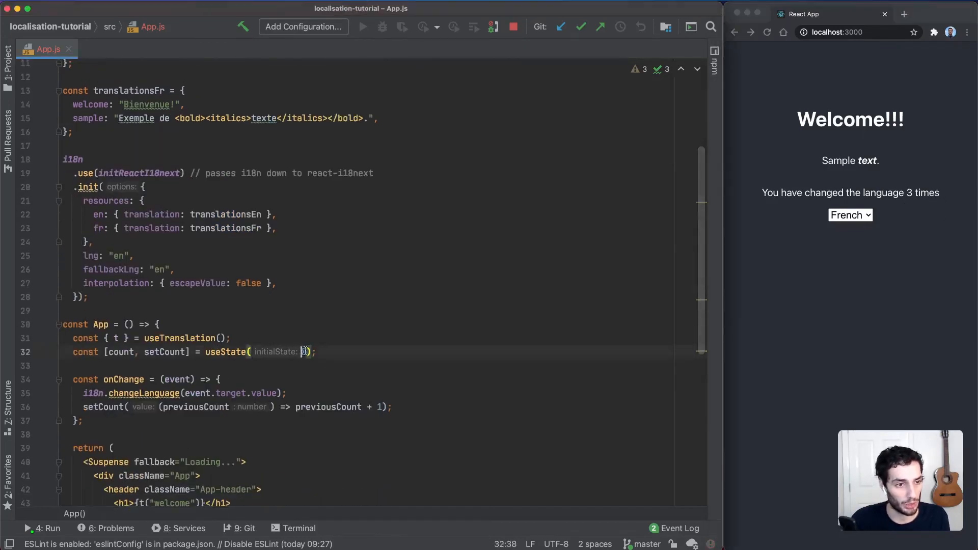
# Set useState to 1, confirm the page reads 1 time, then restore 0
pyautogui.write('1')
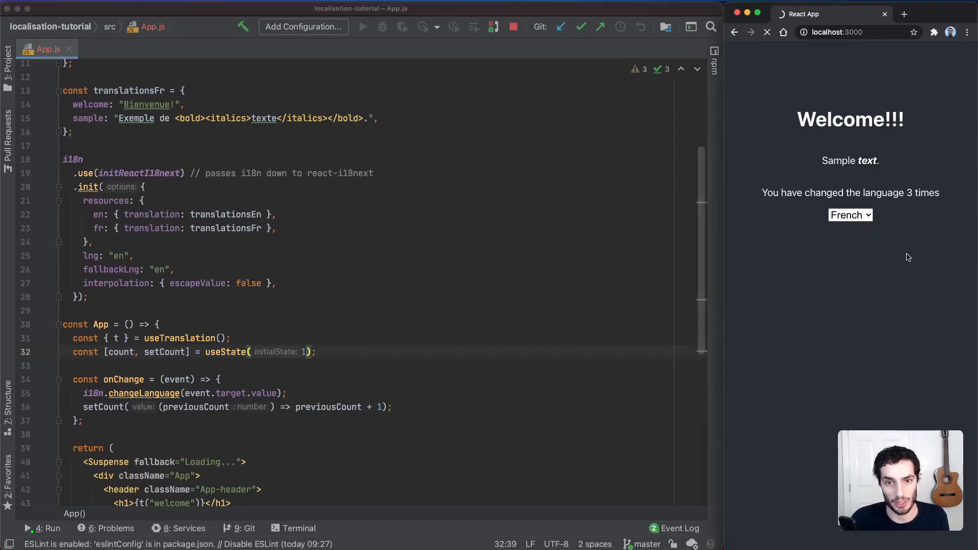
pyautogui.click(849, 215)
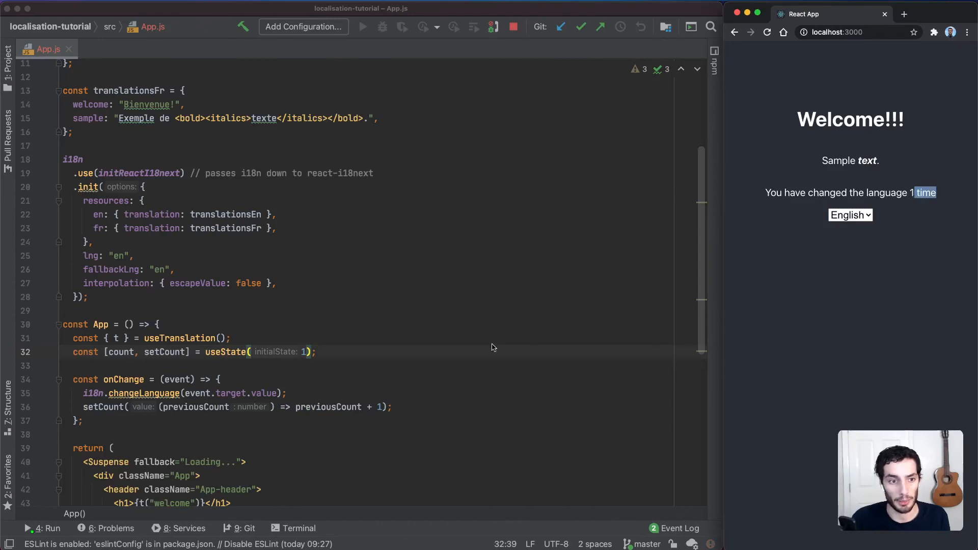
pyautogui.click(849, 215)
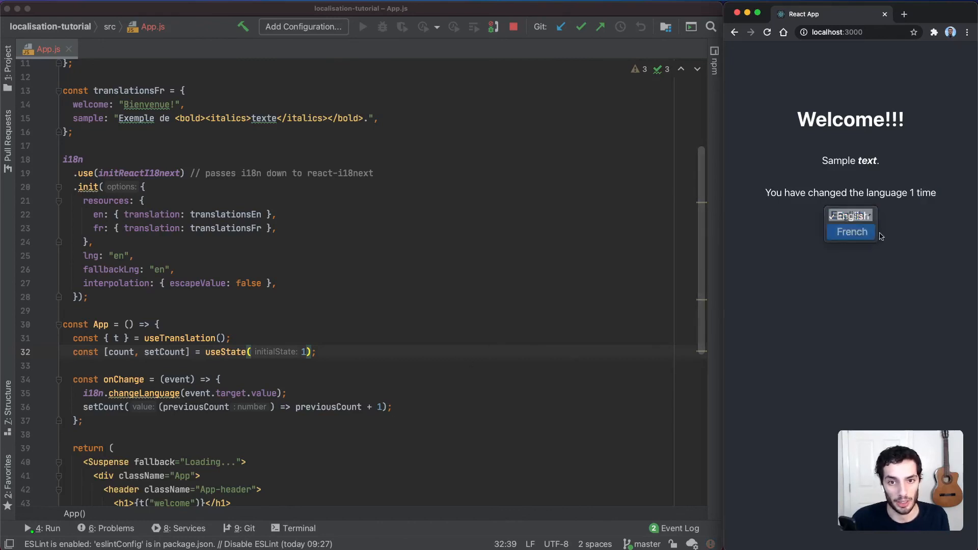
pyautogui.click(850, 231)
pyautogui.write('0')
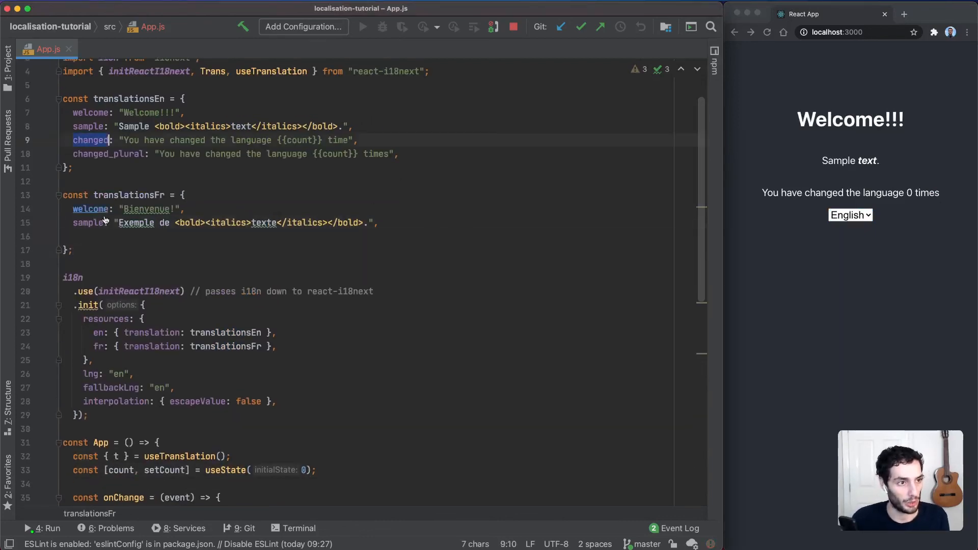
# Add changed: "Vous avez changé la langue {{count}} fois" to translationsFr
pyautogui.write('changed: "Vous avez changé la langue {{count}} fois",')
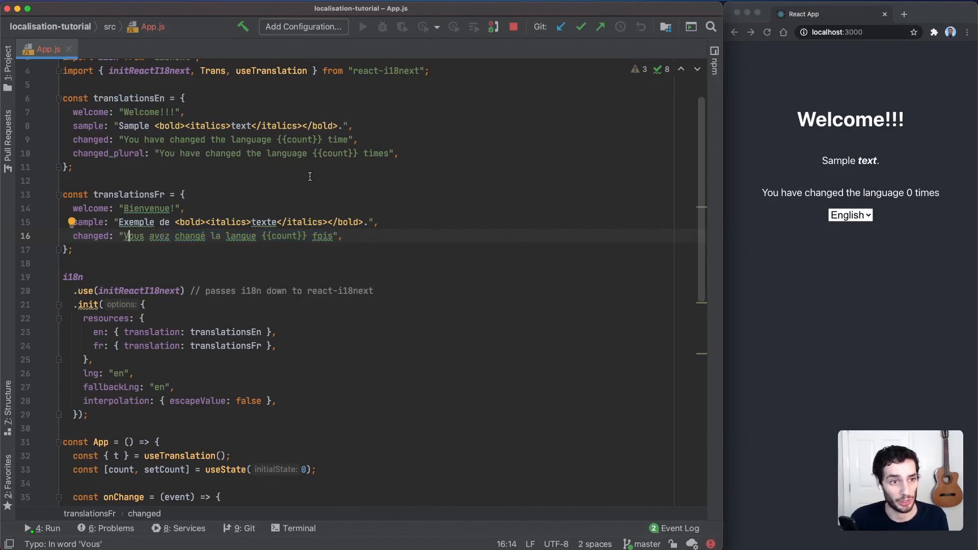
# Toggle the language select to French, English and French again to verify "la langue 3 fois"
pyautogui.click(850, 215)
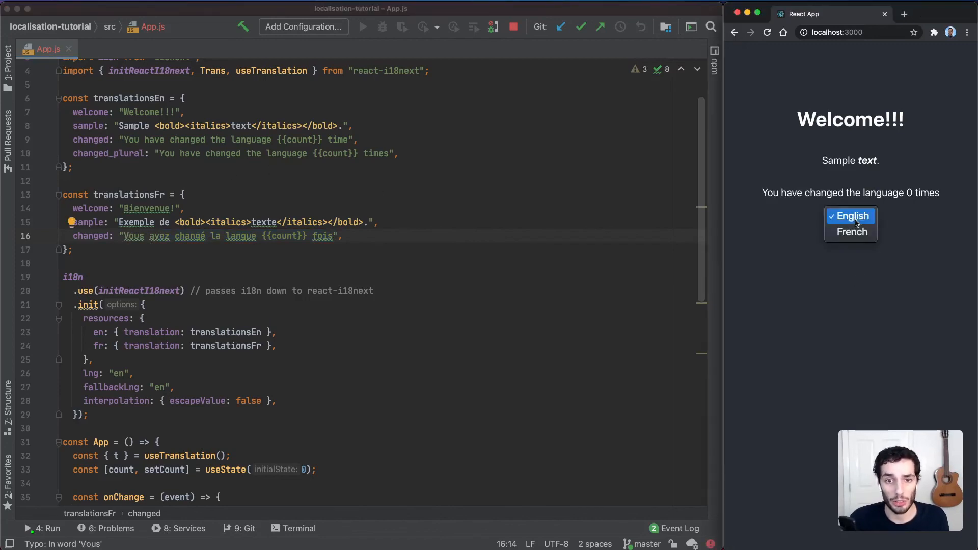
pyautogui.click(849, 231)
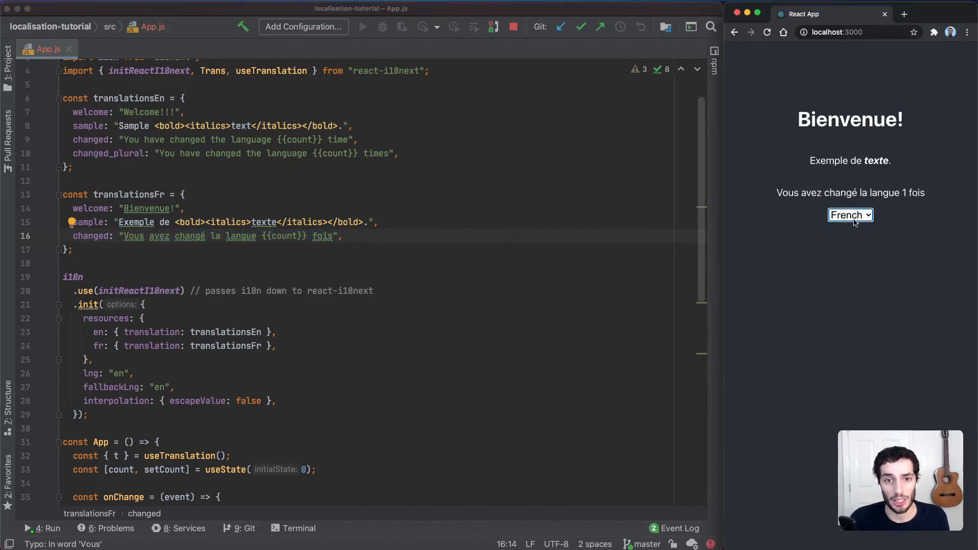
pyautogui.click(849, 215)
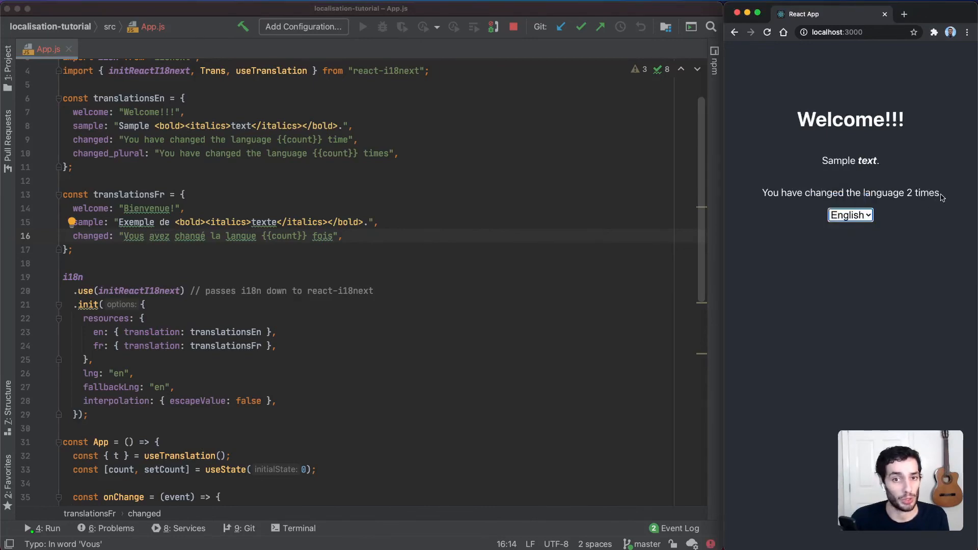
pyautogui.doubleClick(923, 192)
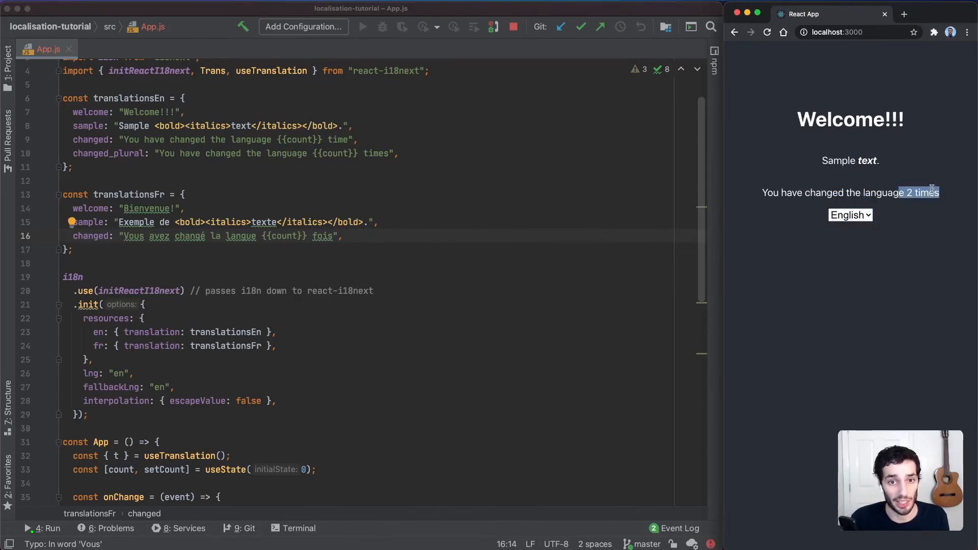
pyautogui.click(849, 215)
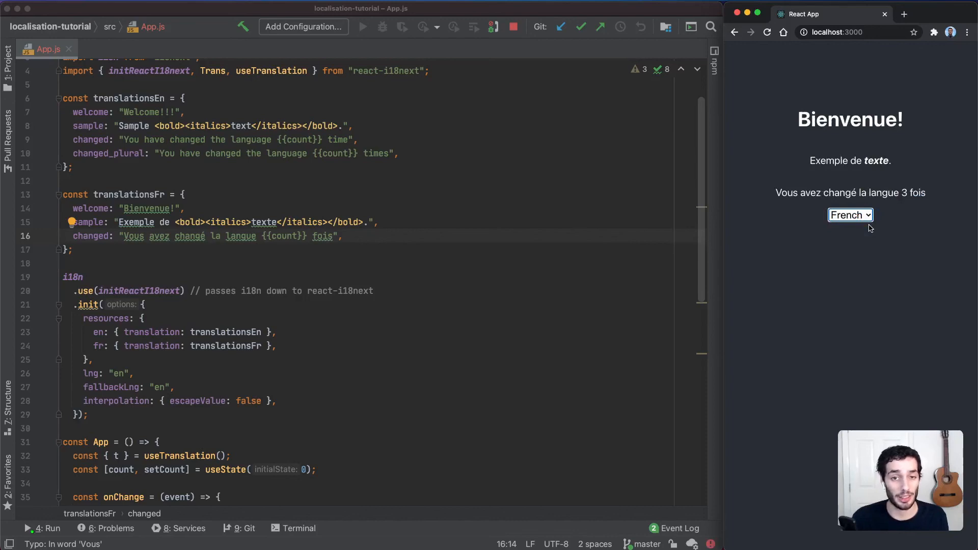